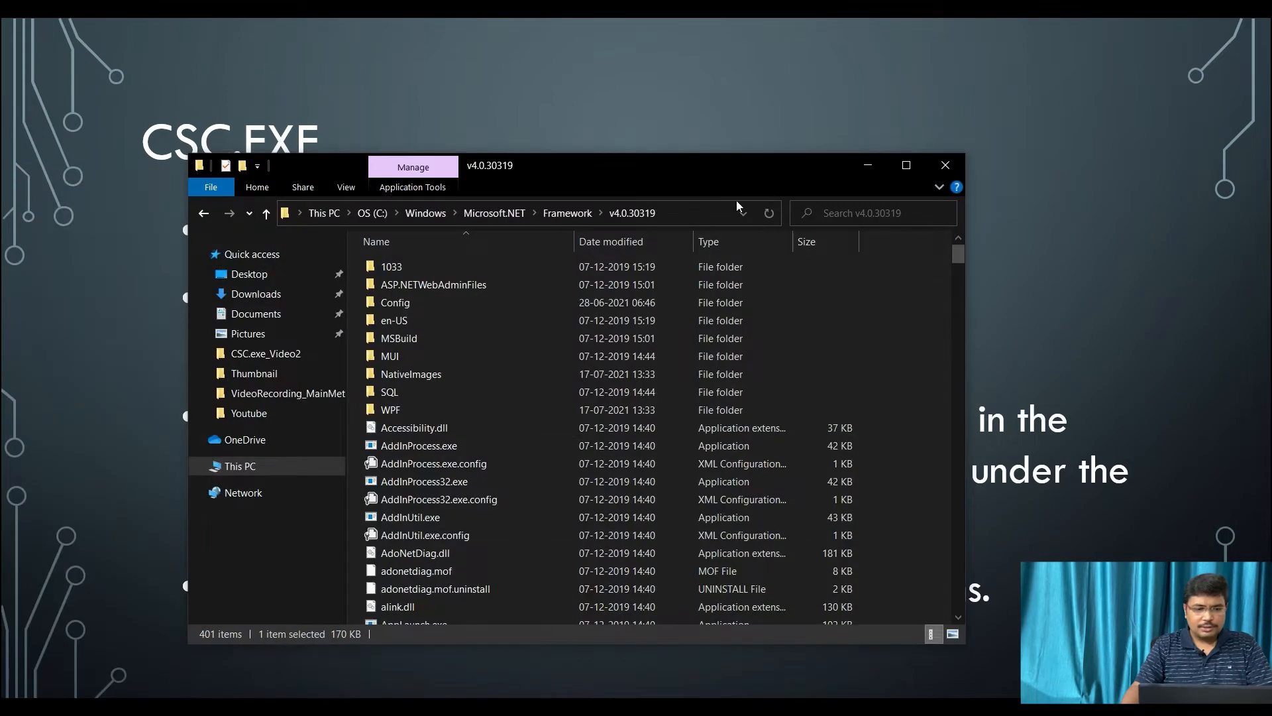
Scroll the v4.0.30319 folder to bring csc.exe into view
click(906, 165)
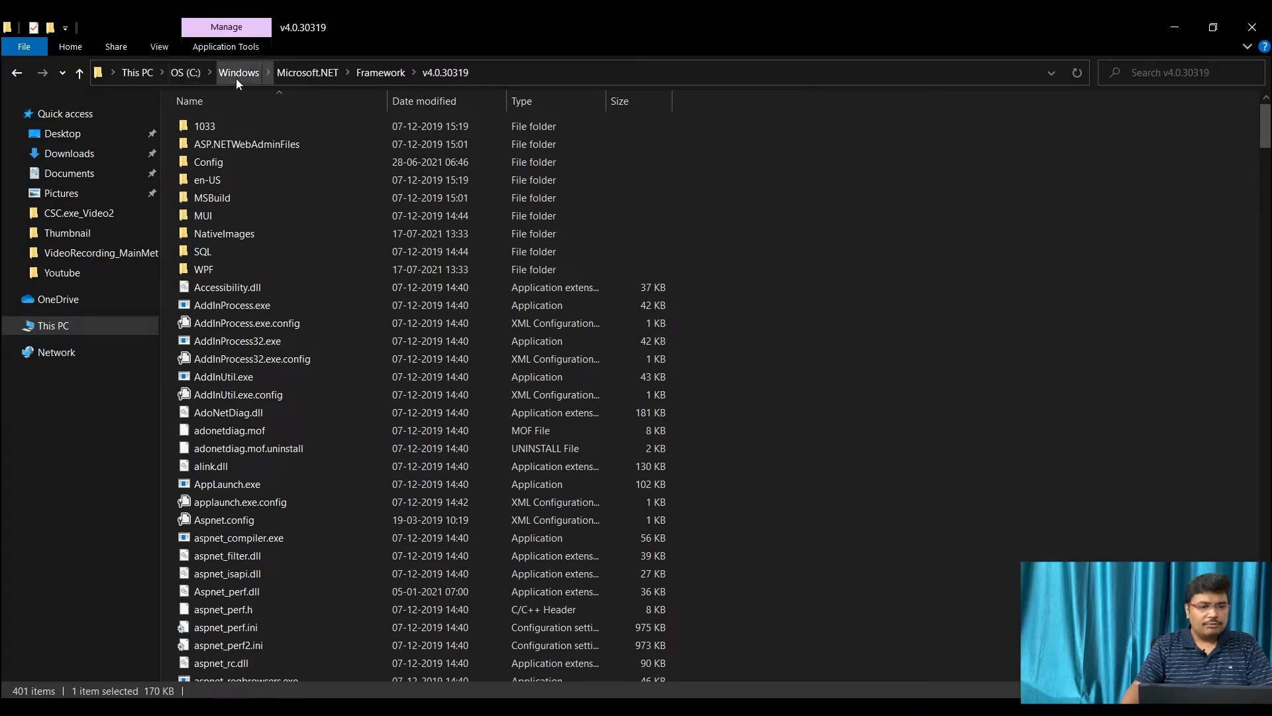
mouse_move(381, 72)
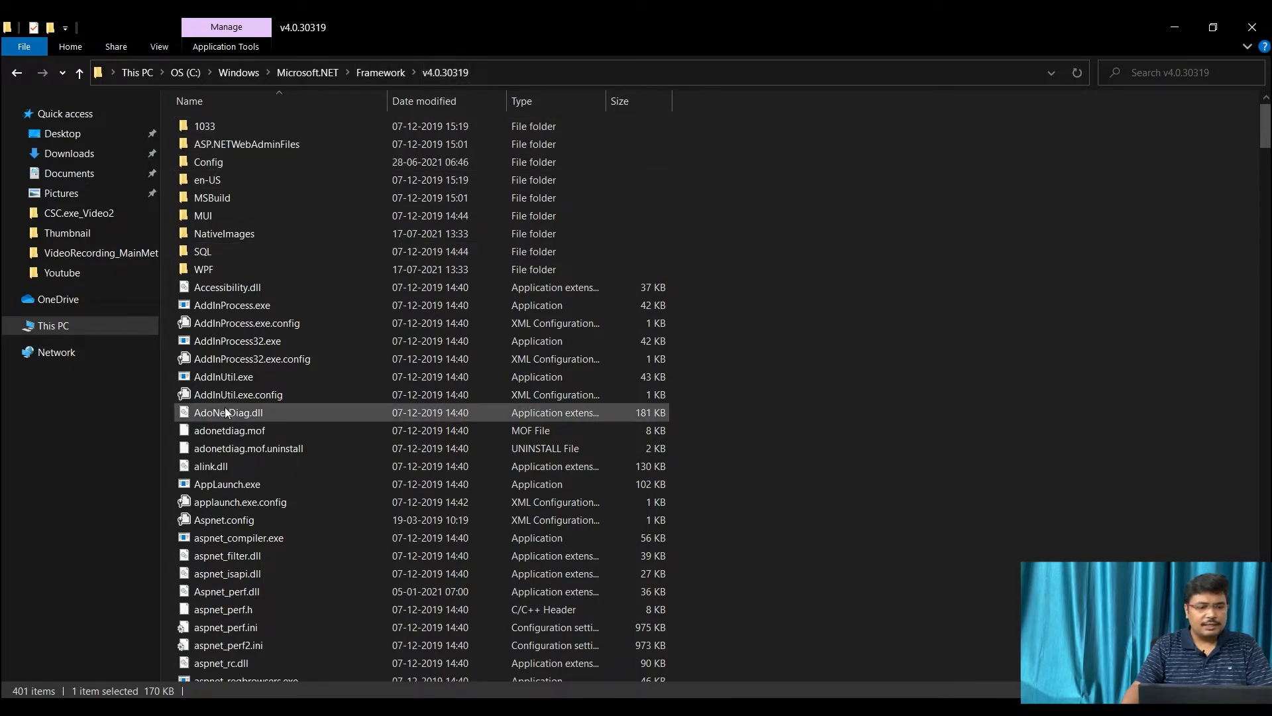
scroll(down, 3)
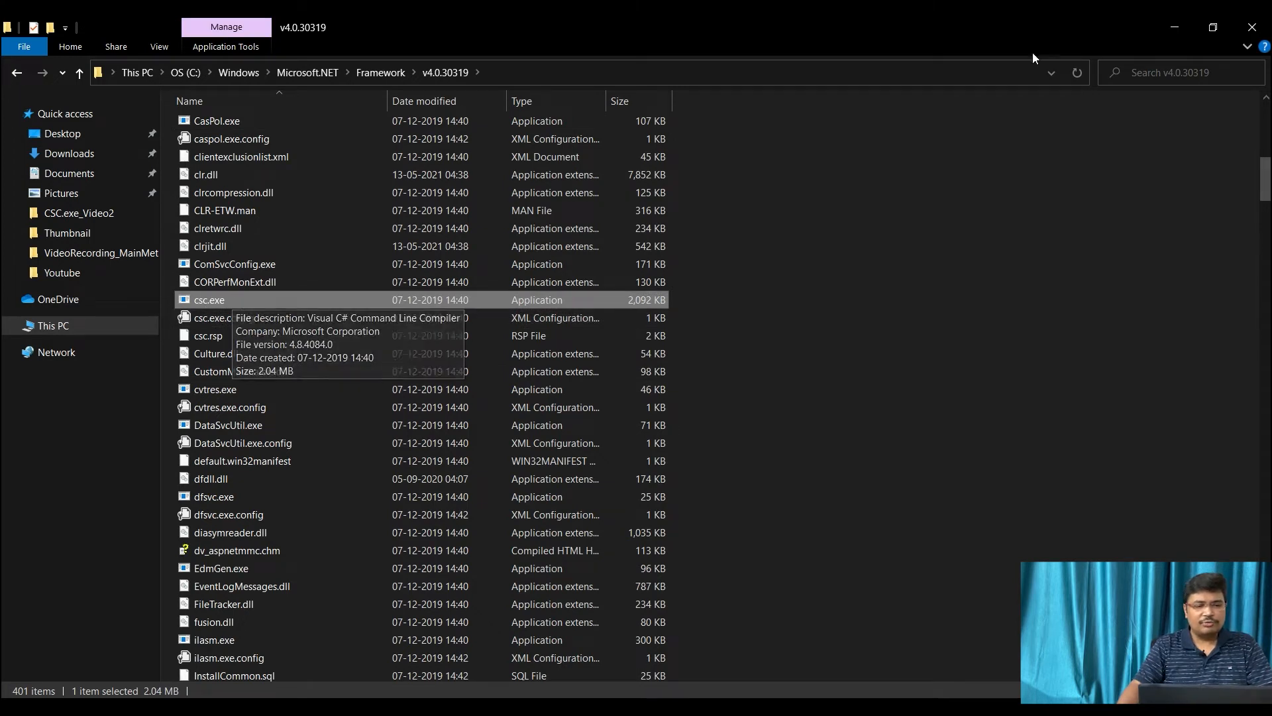
mouse_move(1098, 135)
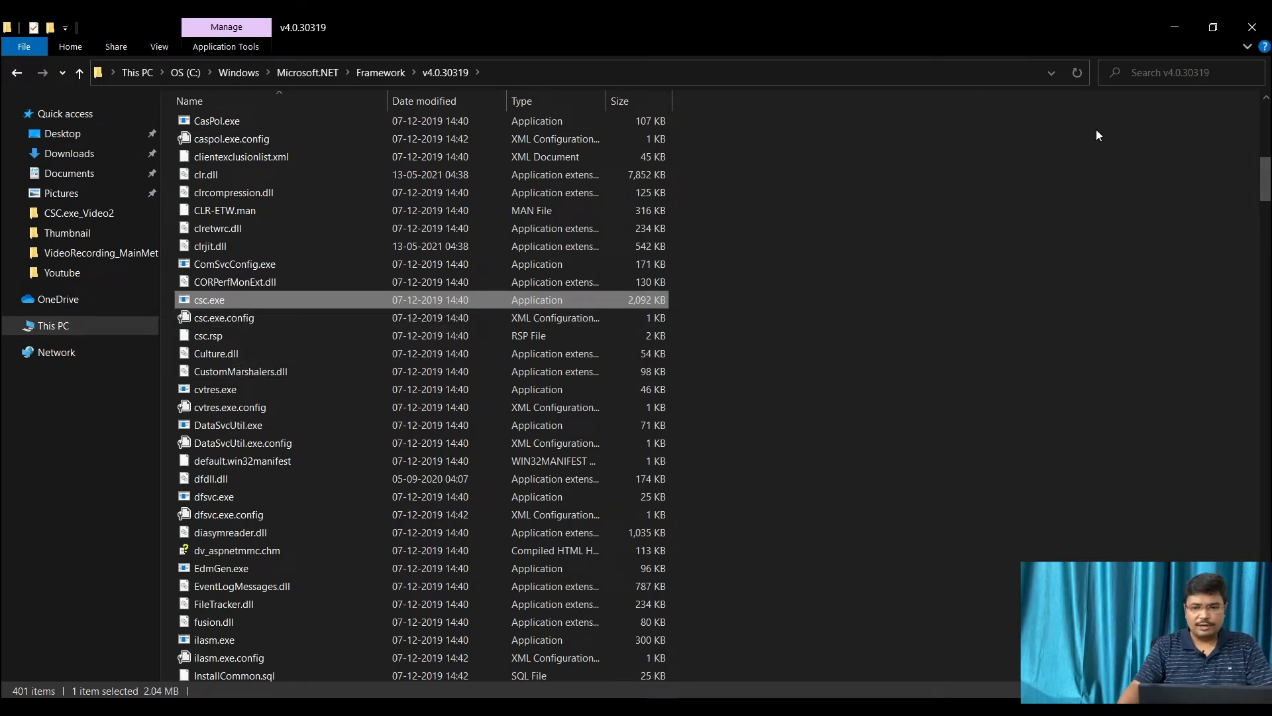
mouse_move(1161, 50)
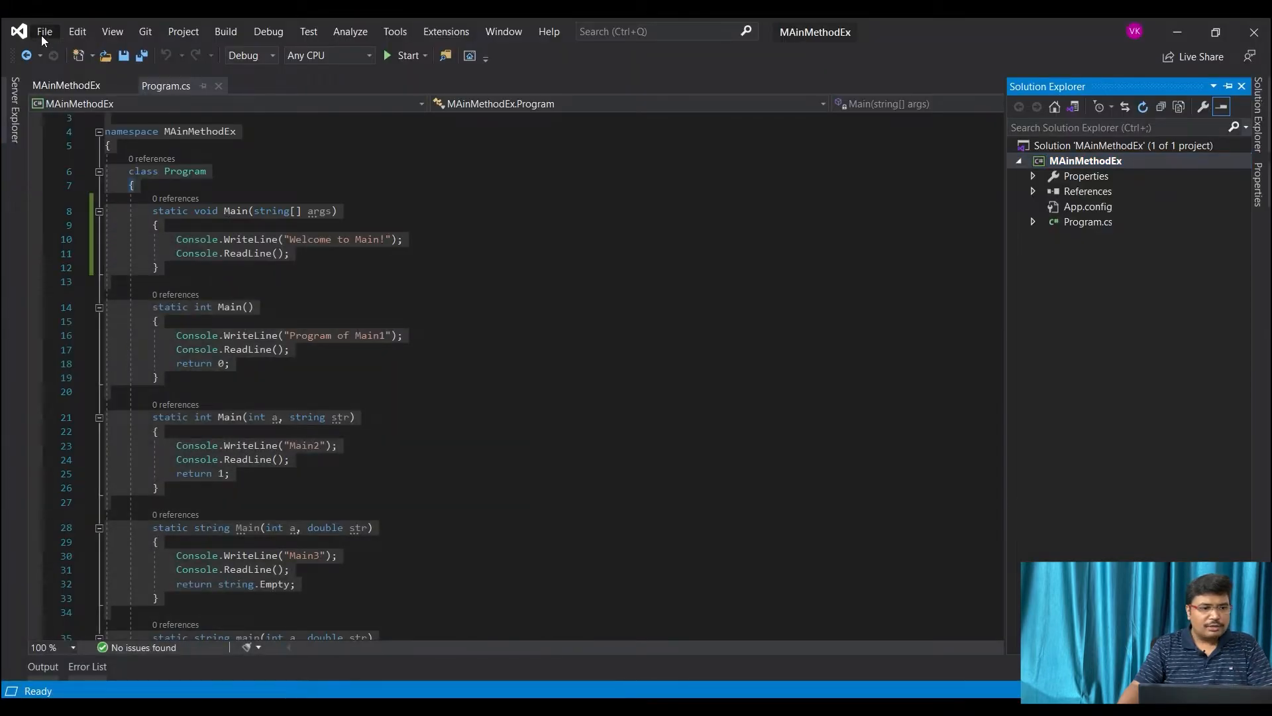
Start a new project using the Console App (.NET Framework) template
click(44, 31)
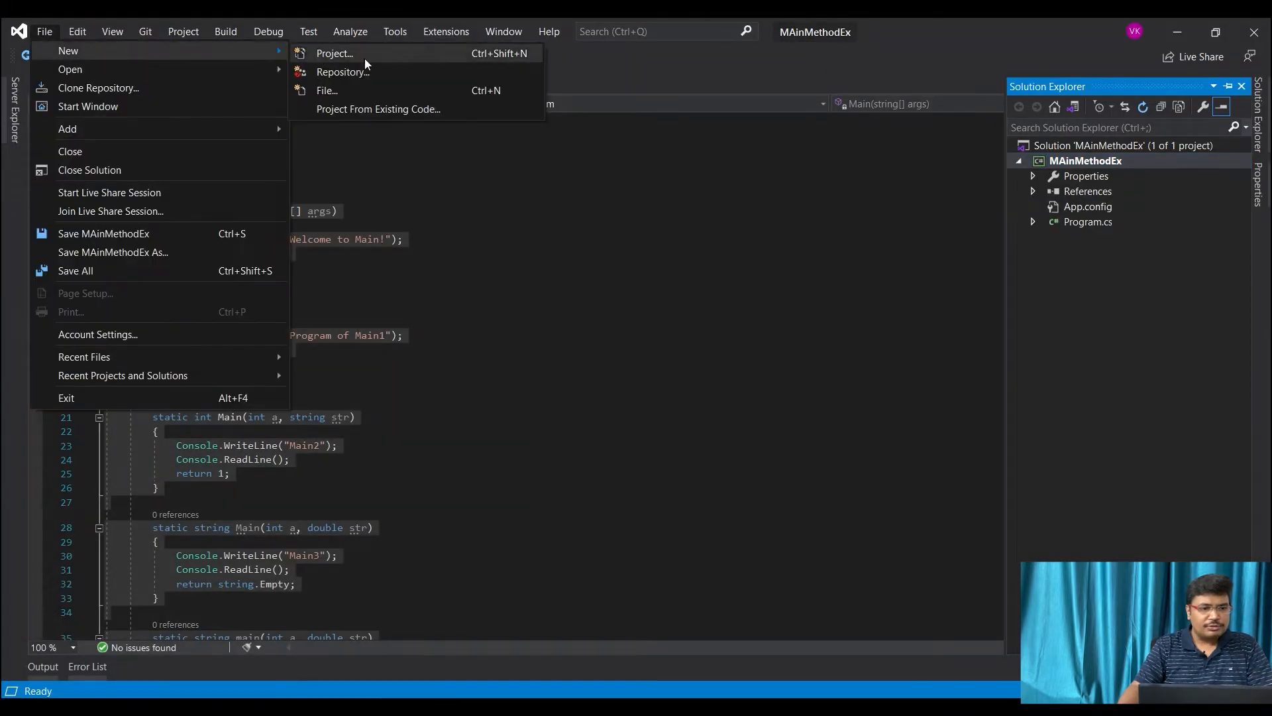
click(334, 53)
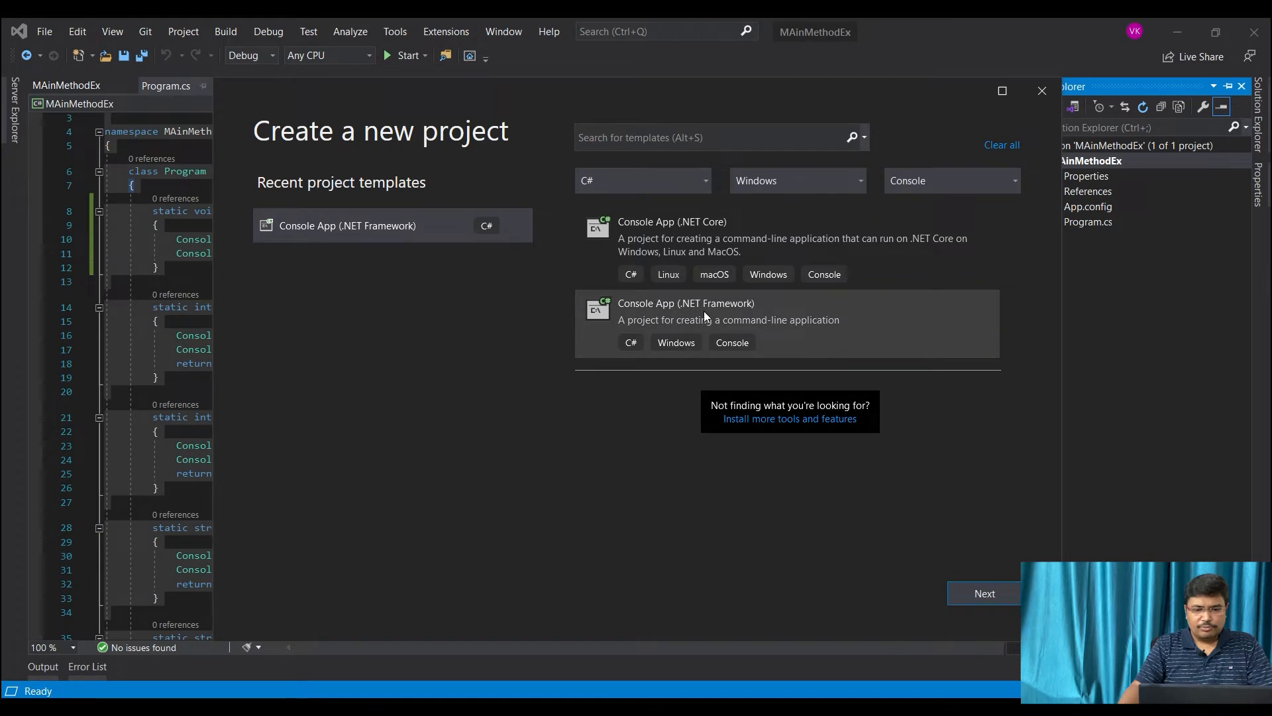
click(685, 313)
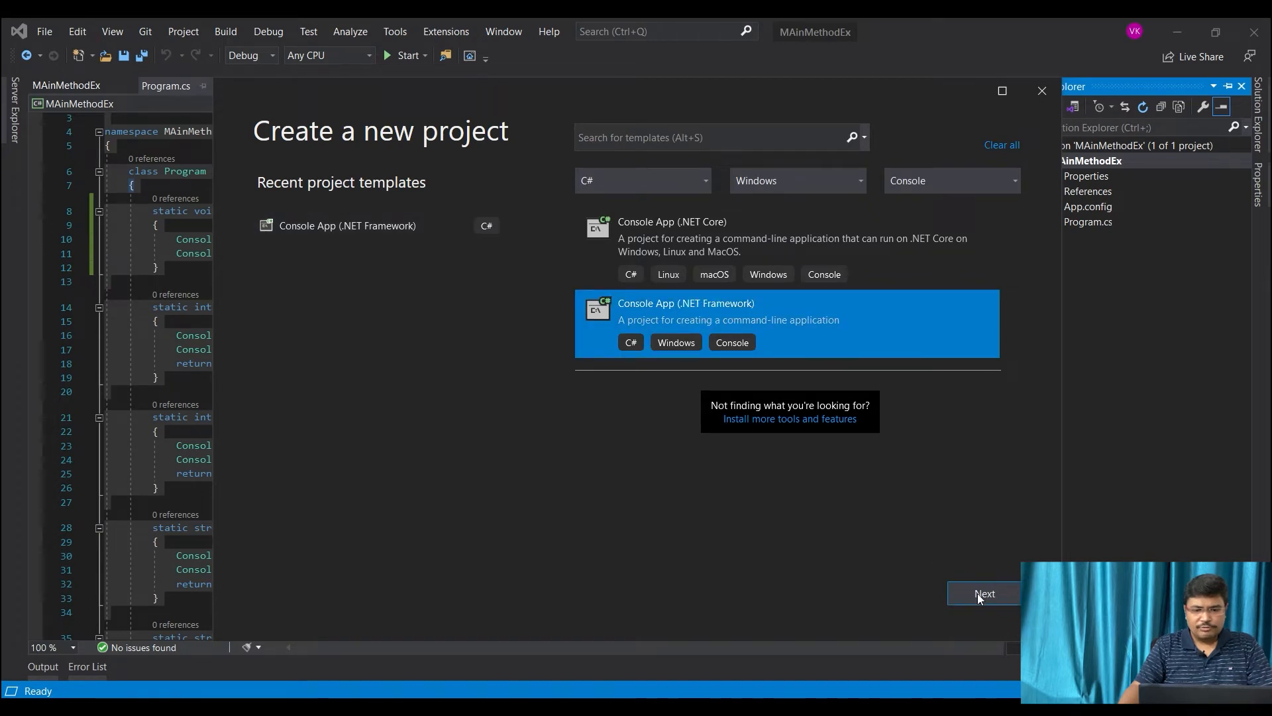
click(985, 593)
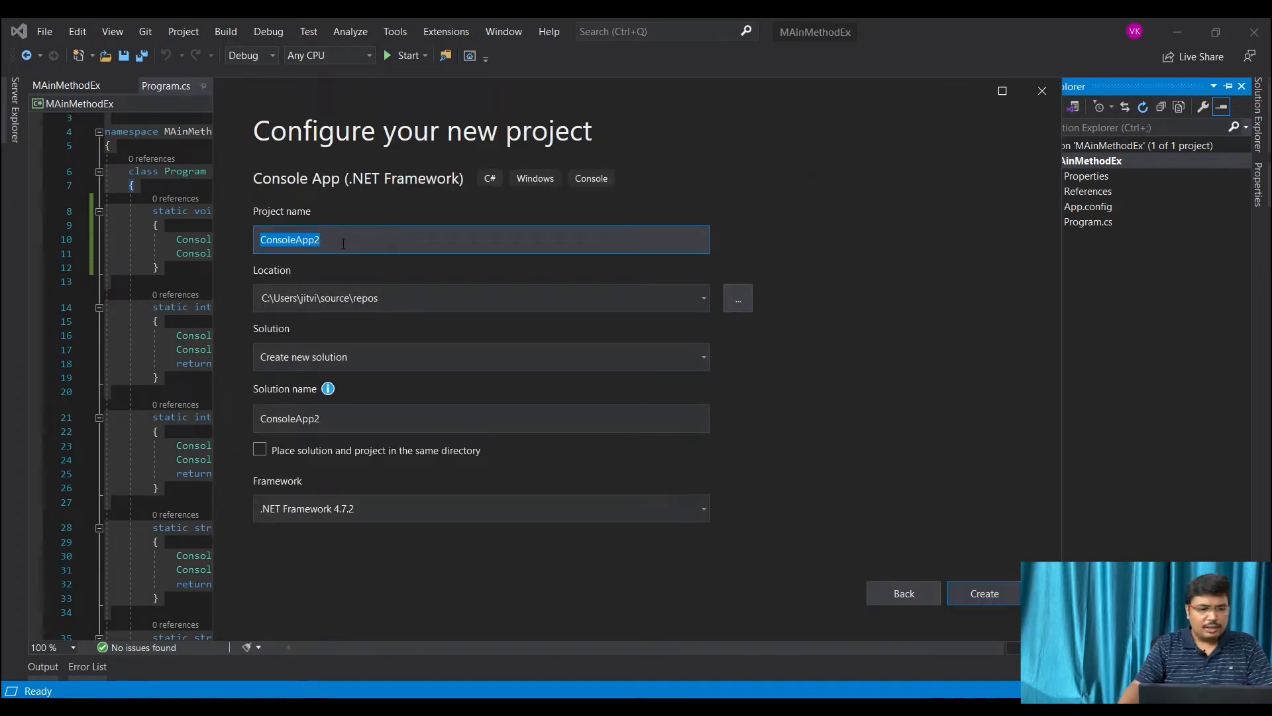
Name the project CSCDemo and create it
text(CSCDe)
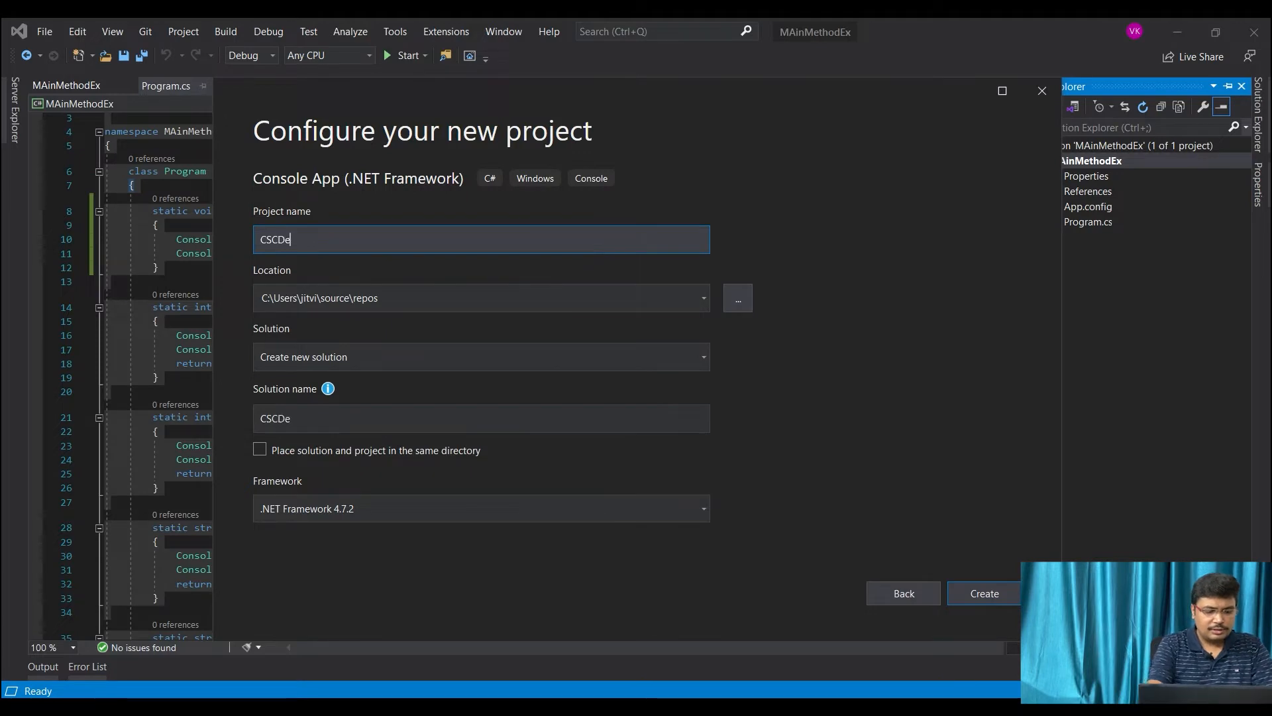
text(mo)
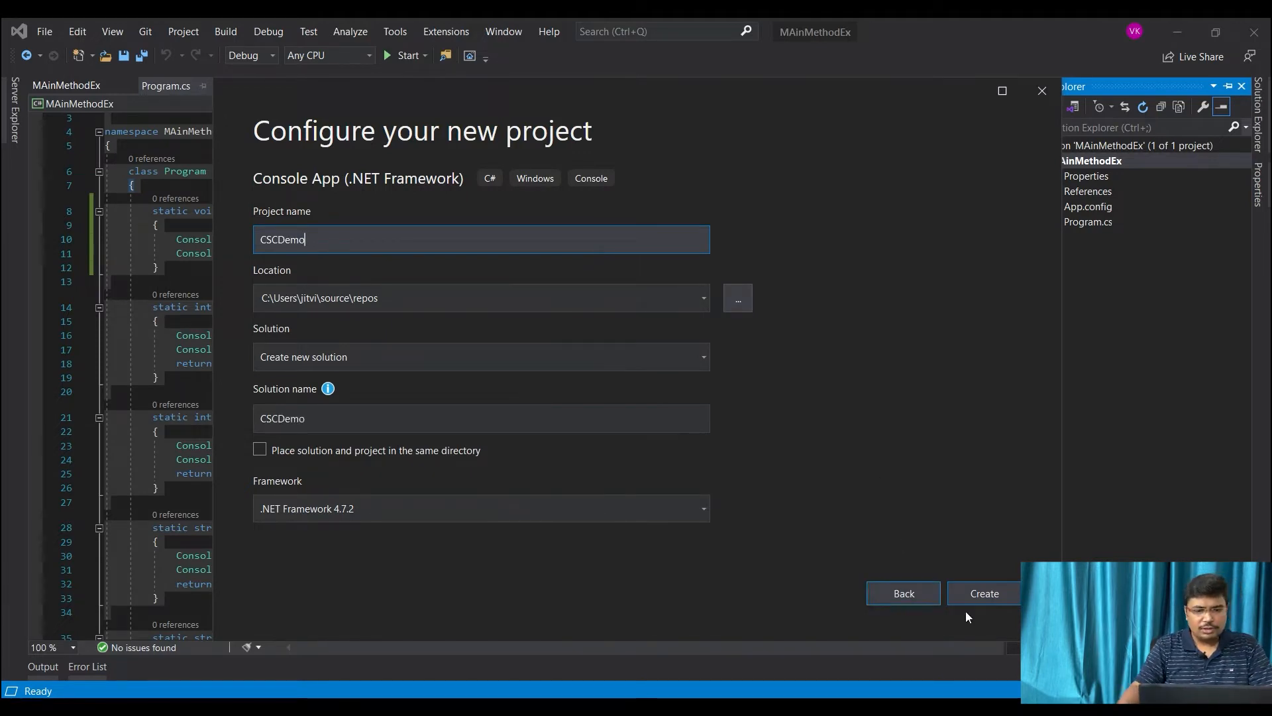
click(985, 593)
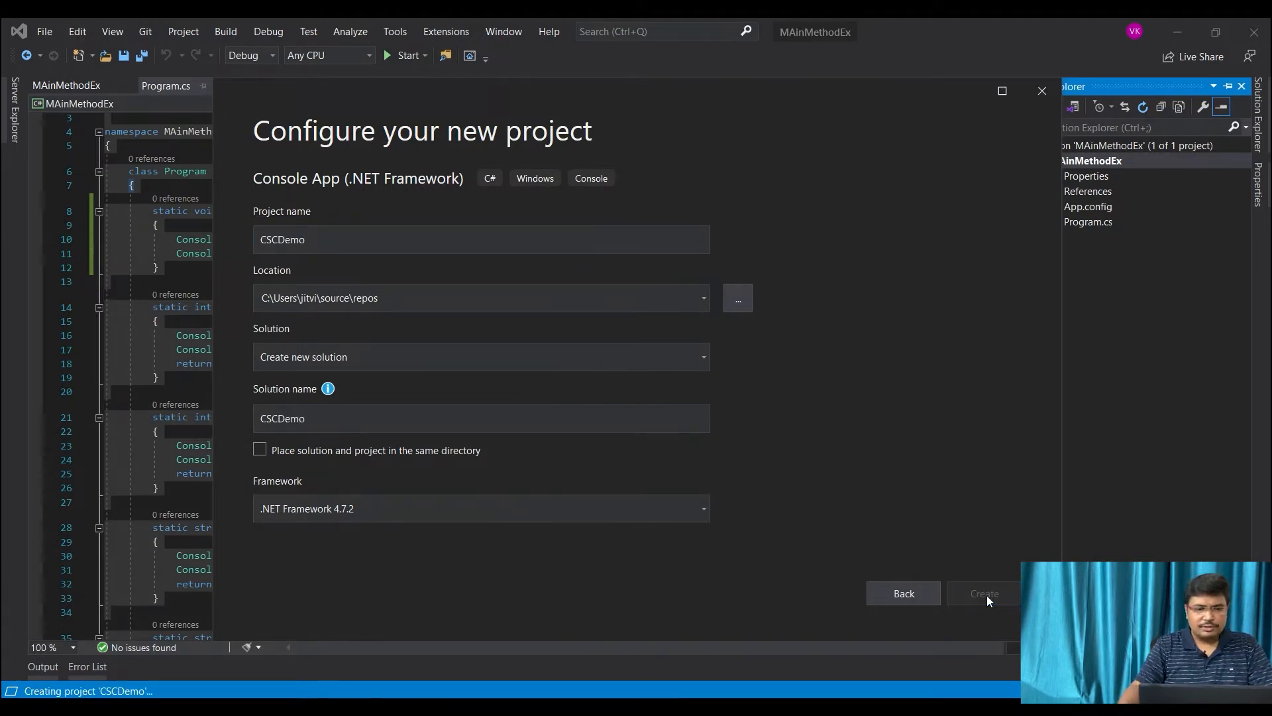
click(984, 593)
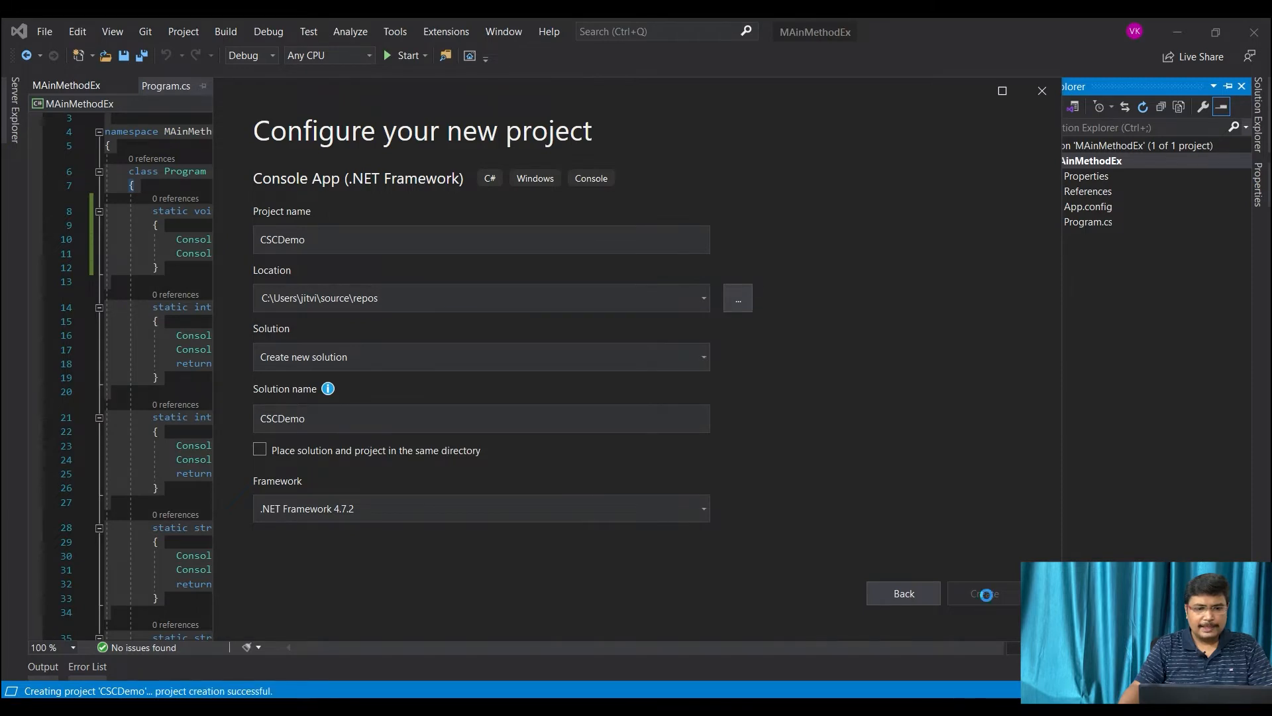
click(984, 594)
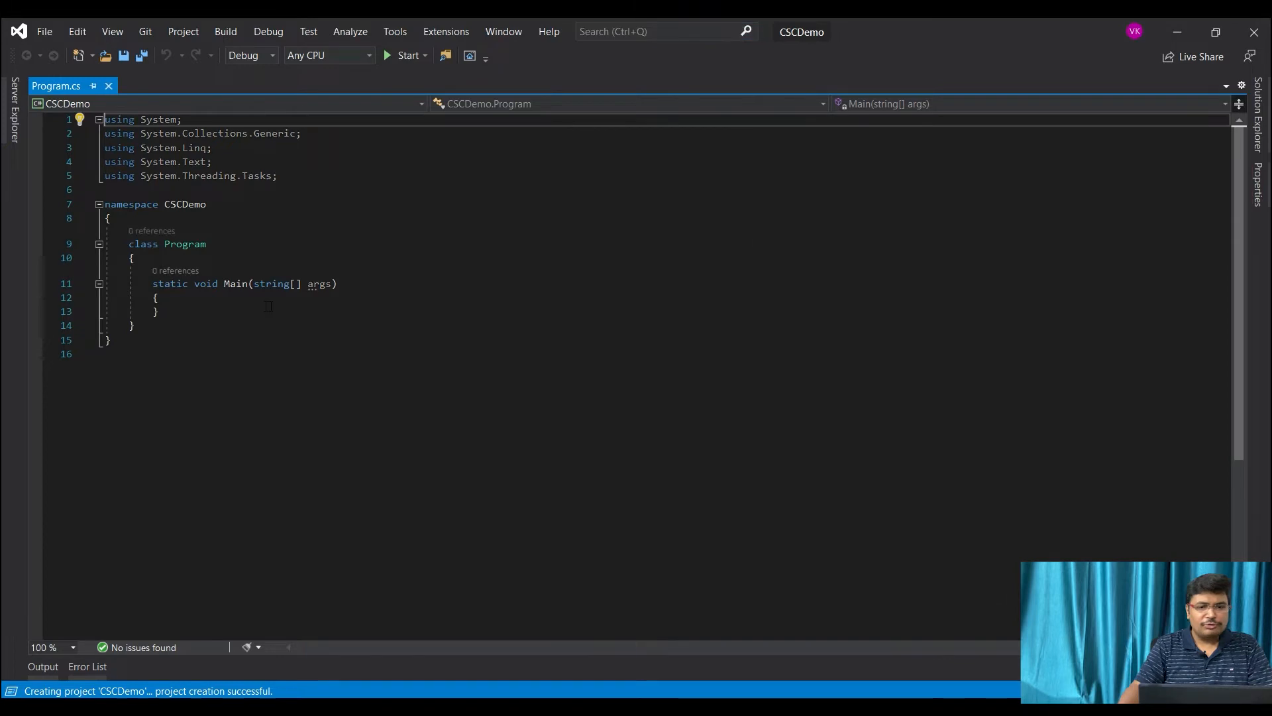
Write Console.WriteLine("Welcome to CSC!!") inside Main and save Program.cs
key(Return)
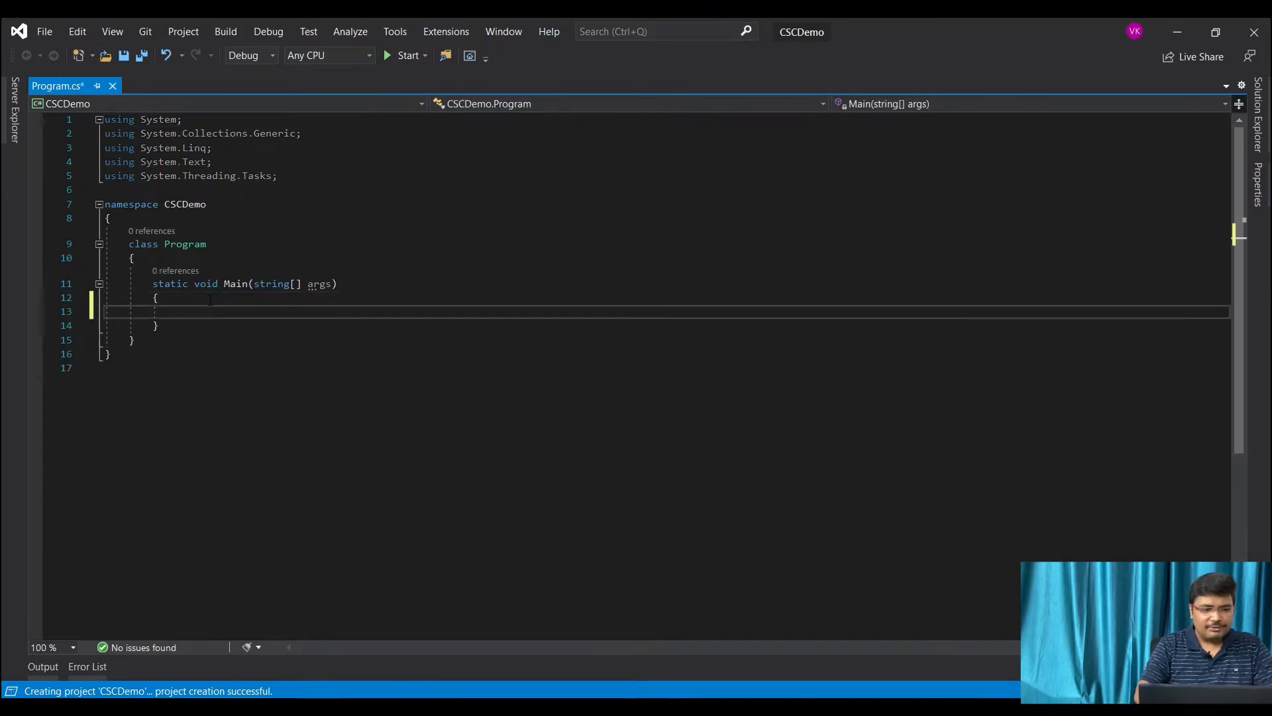
text(c)
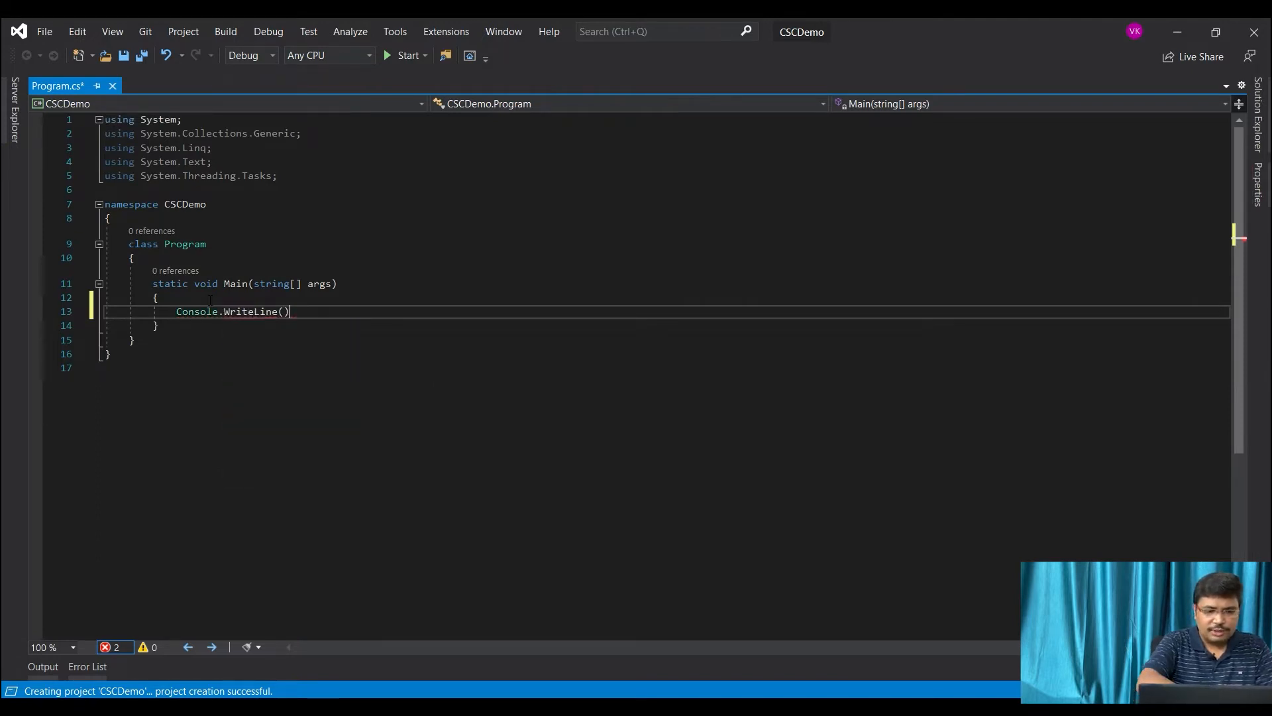
text("")
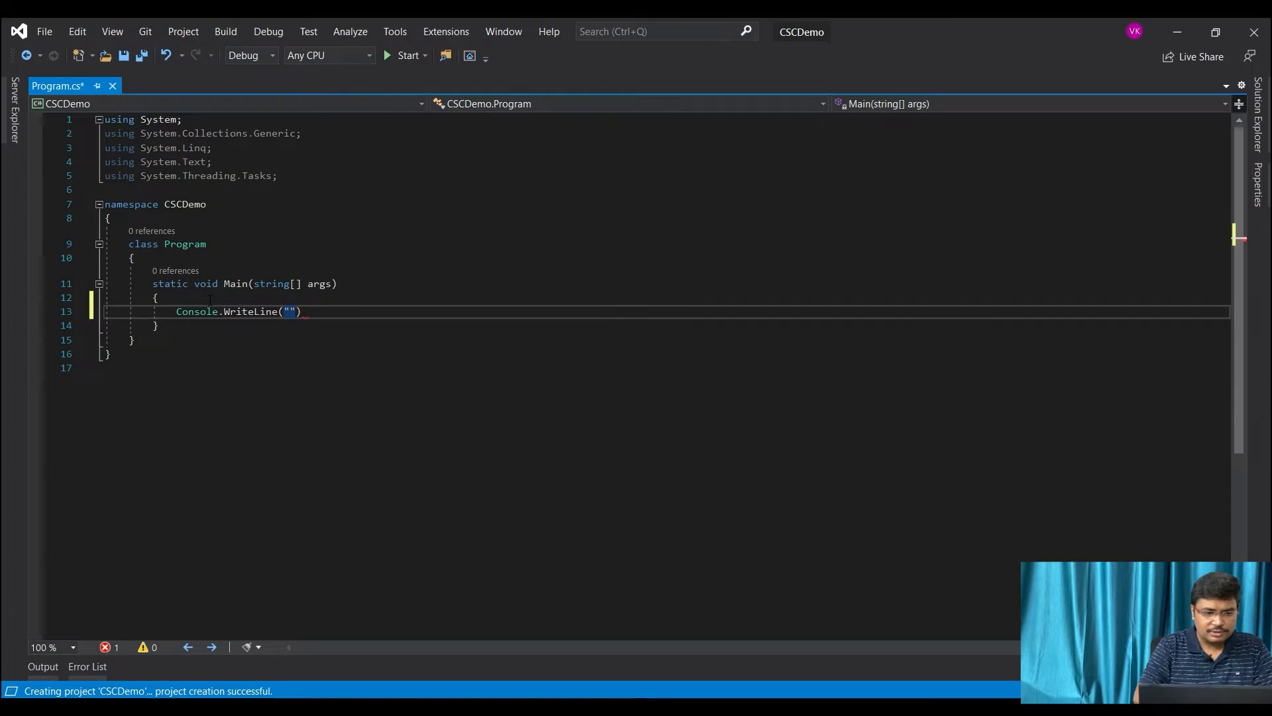
text(Welcome)
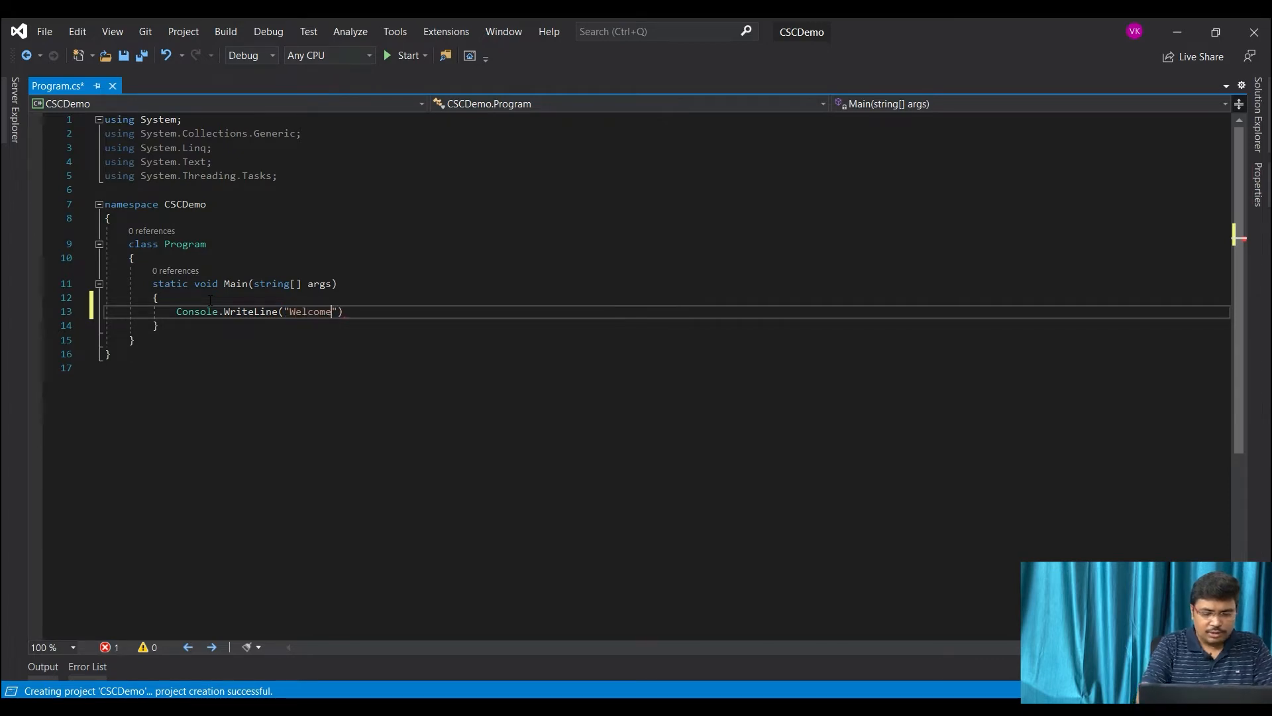
text(to CSC)
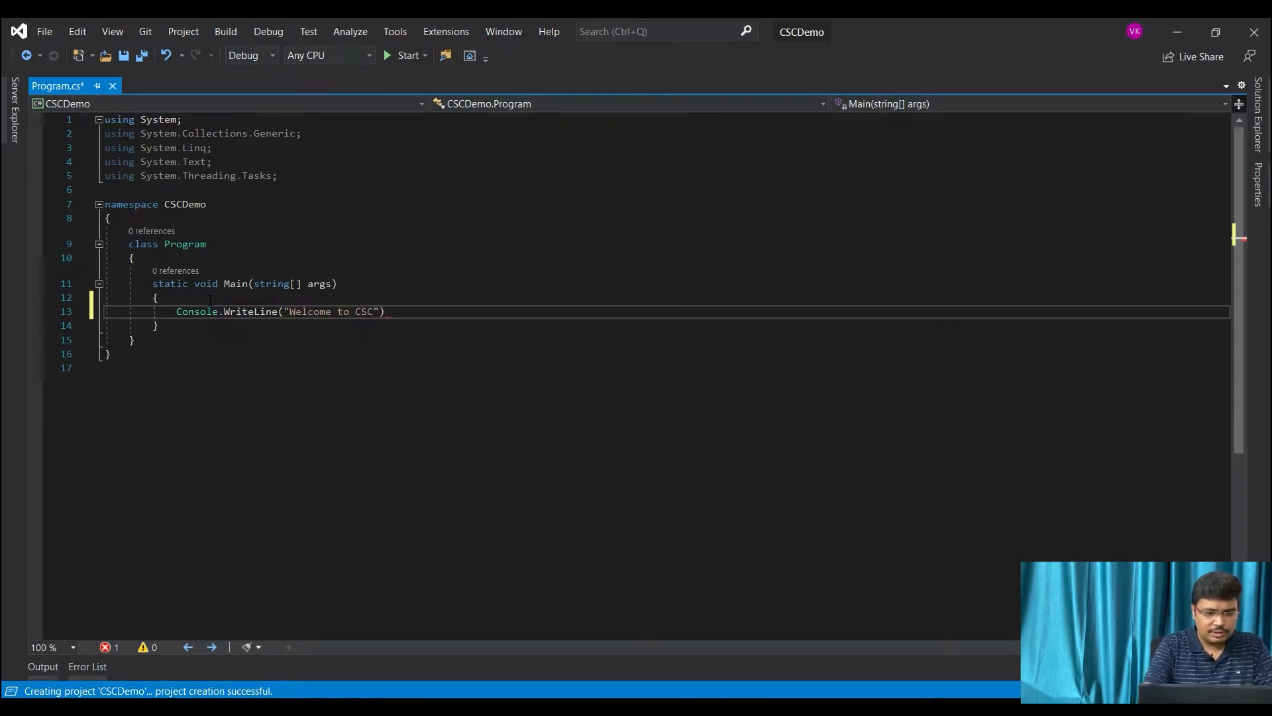
text(!!)
text(Console.ReadLine();)
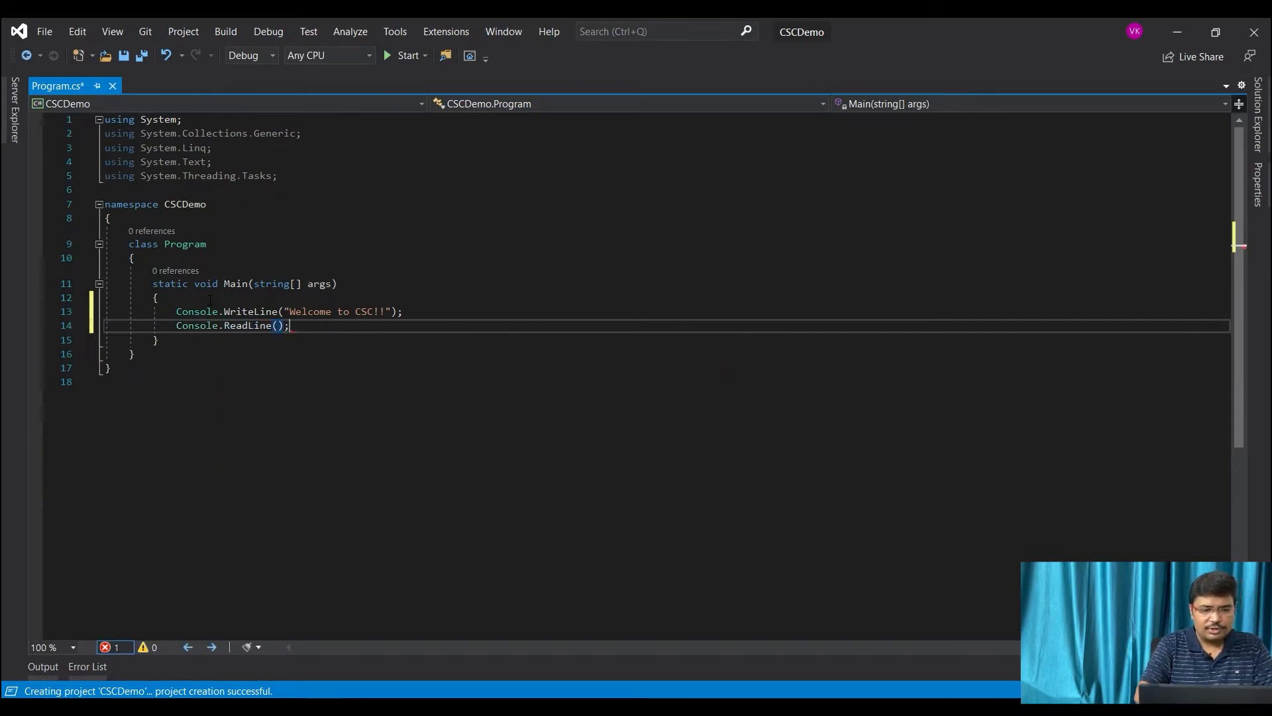
key(ctrl+s)
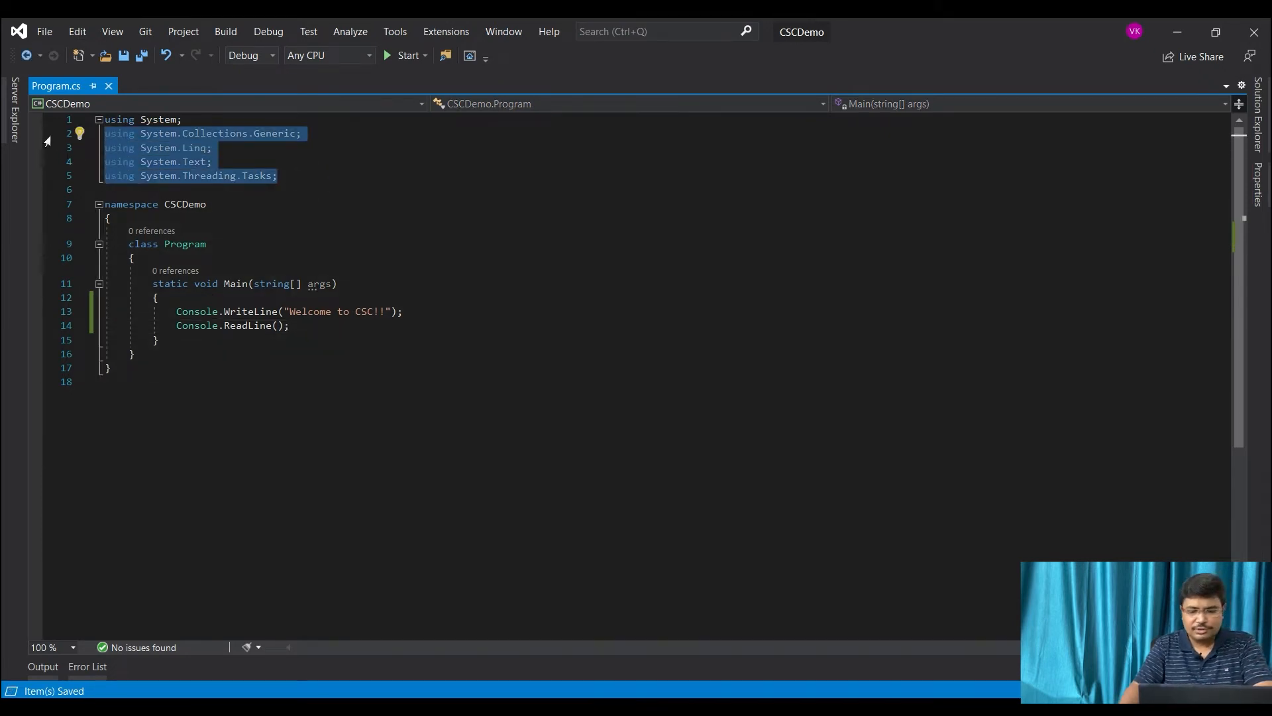
Remove the unused using directives and select all the code
key(Delete)
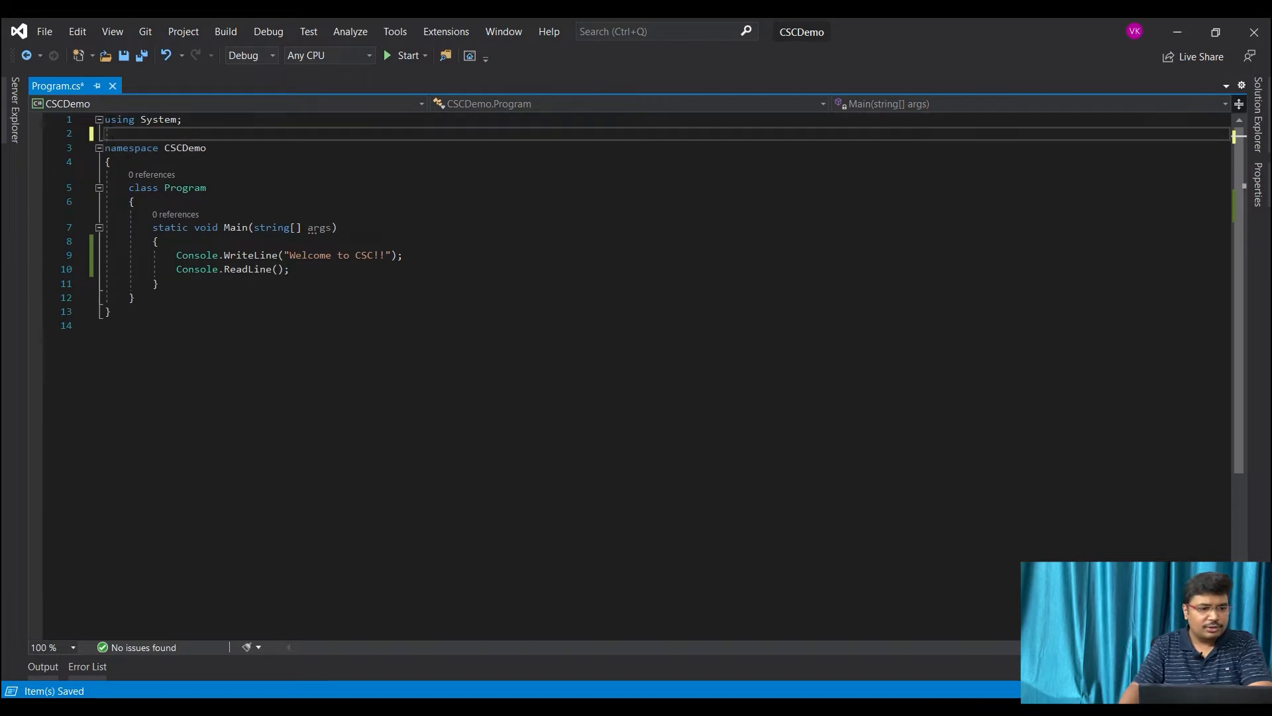
key(ctrl+a)
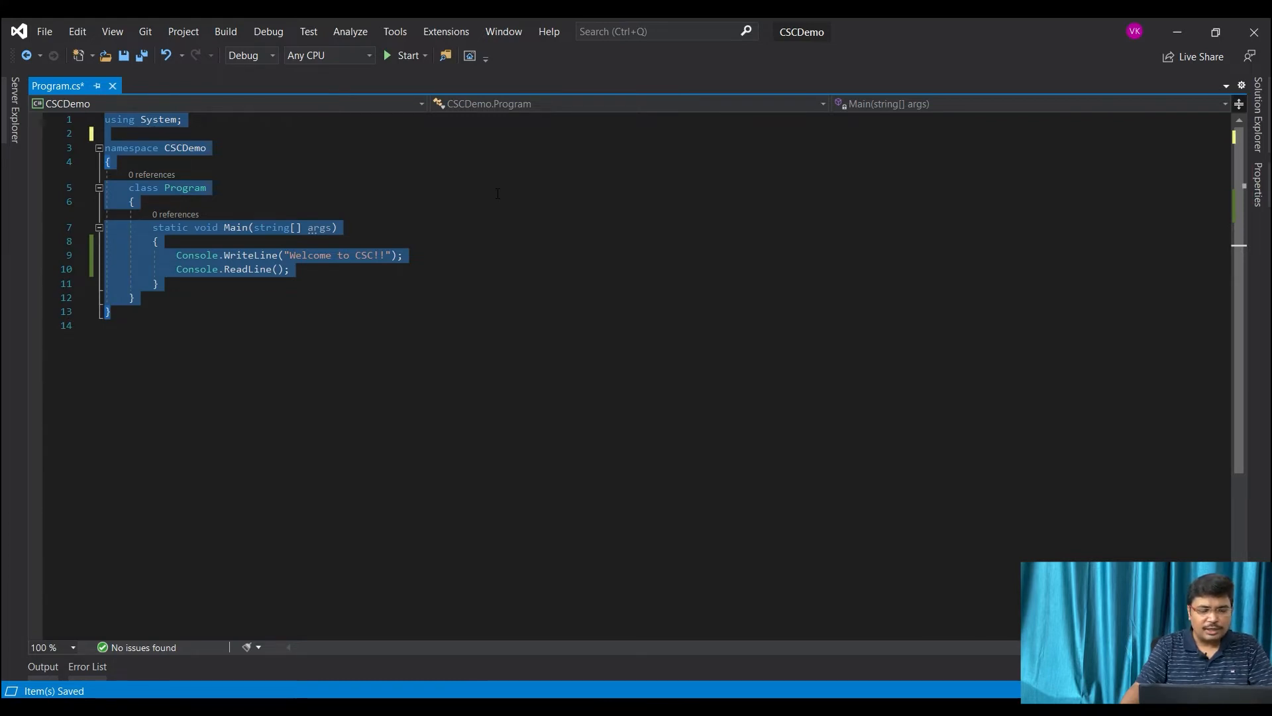
Copy the program code and paste it into a new Notepad document
key(Super)
text(note)
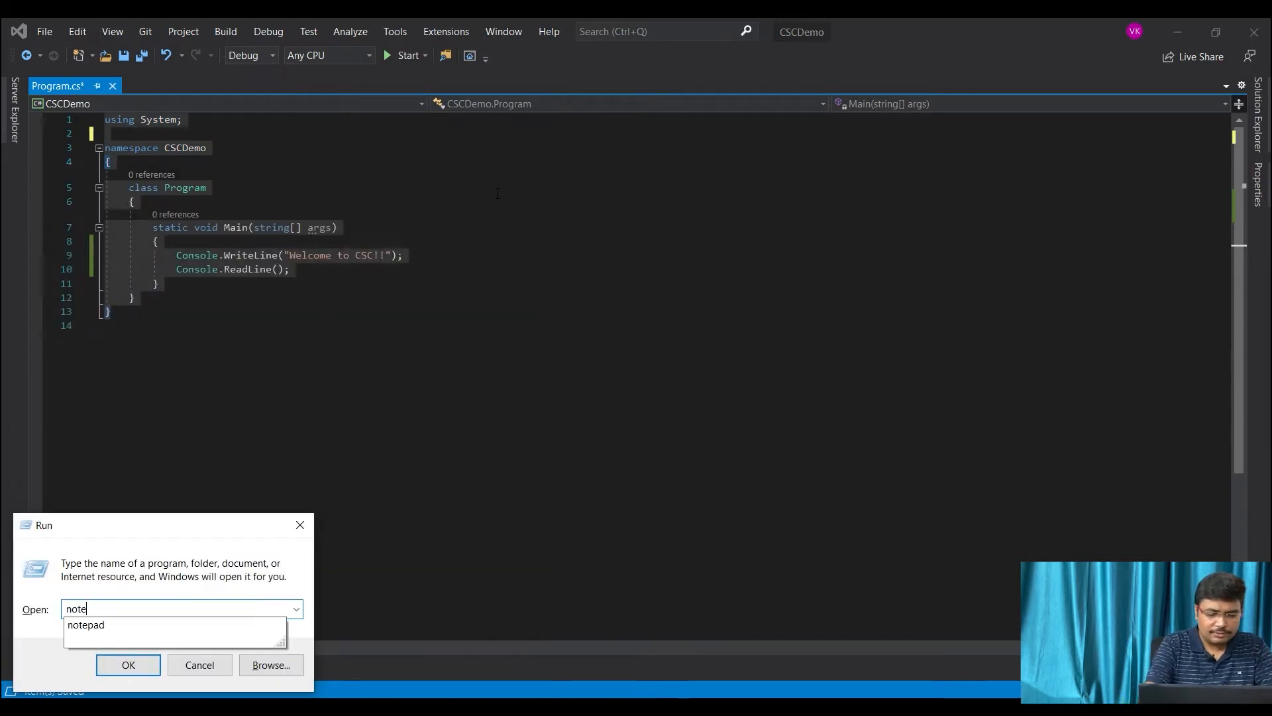
click(127, 664)
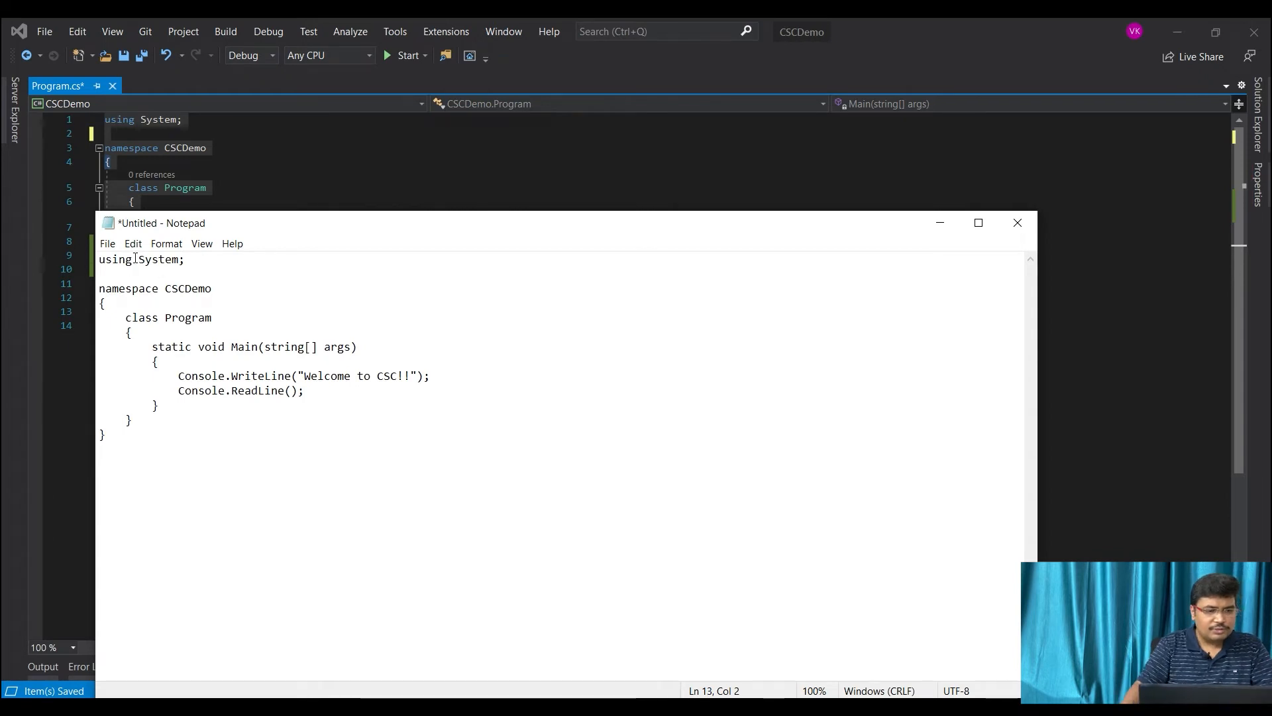
double_click(187, 288)
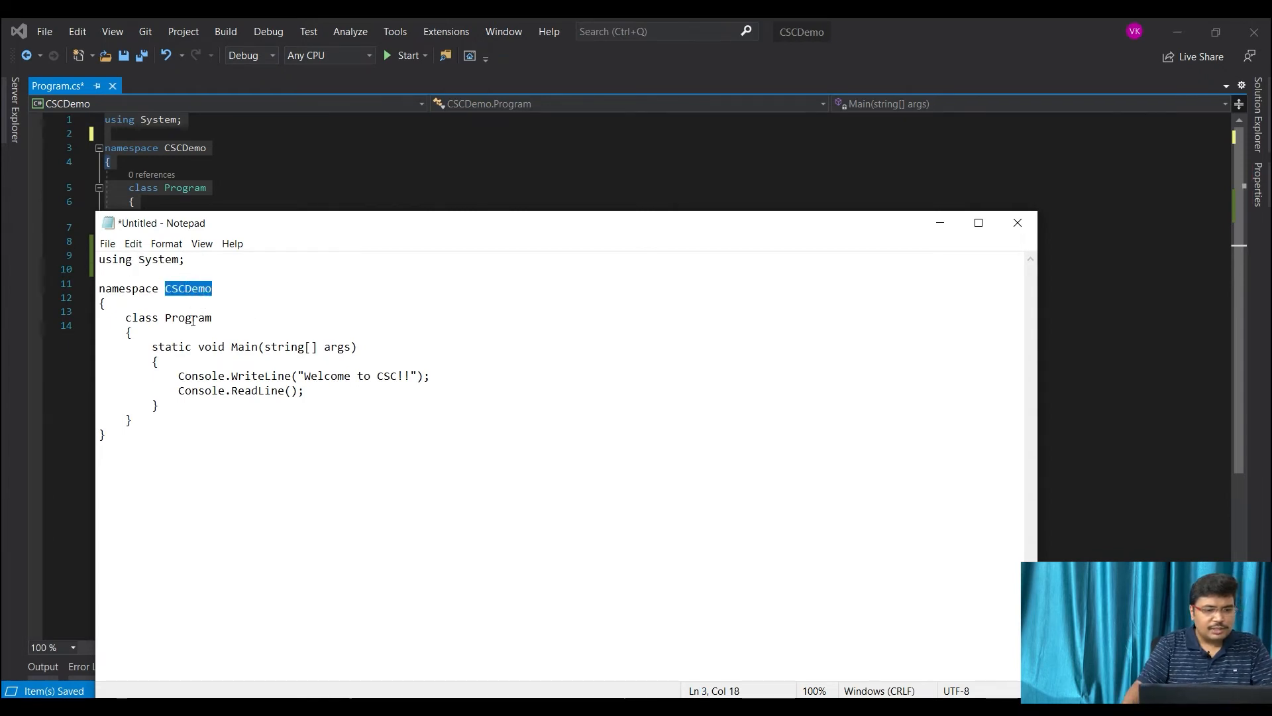
double_click(187, 317)
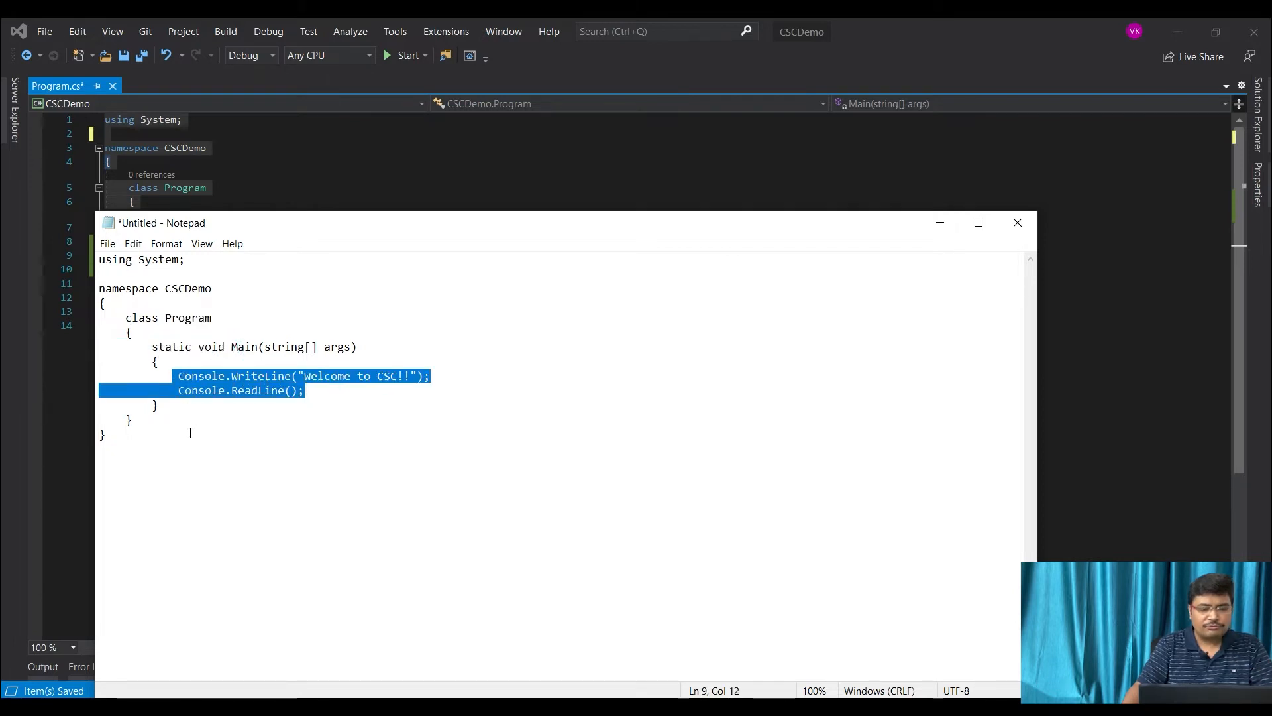
mouse_move(421, 333)
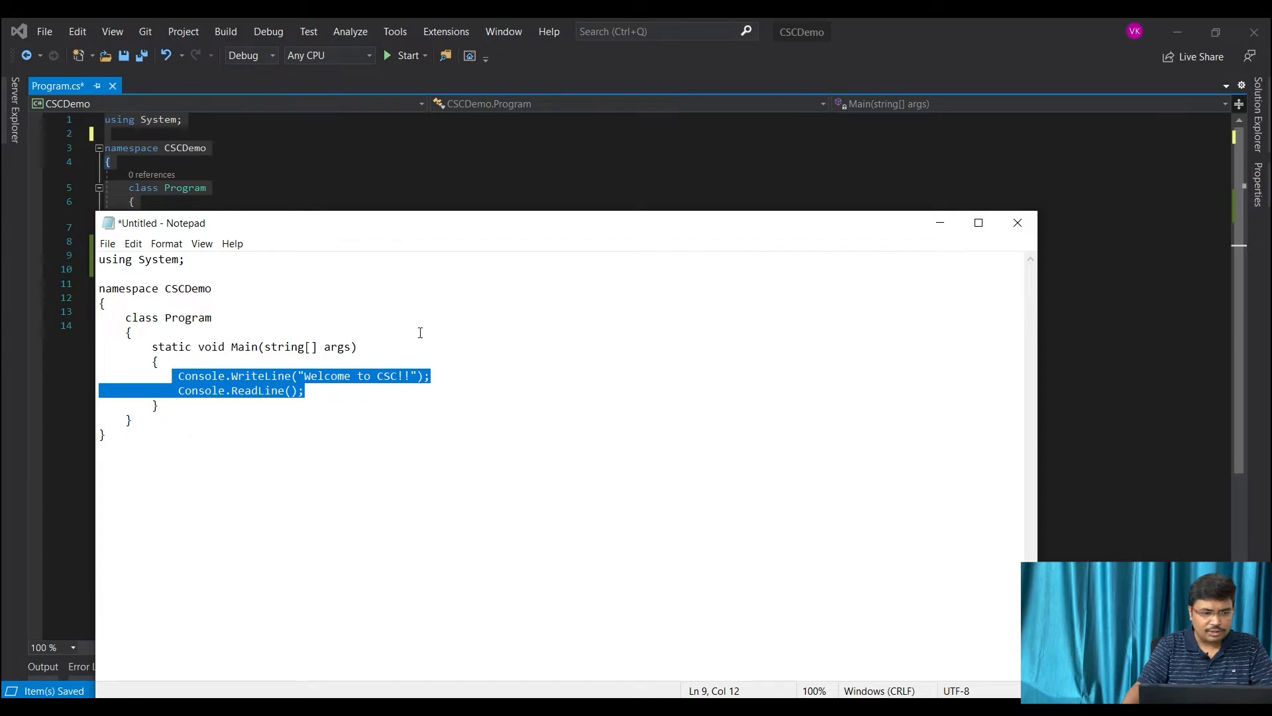
mouse_move(420, 338)
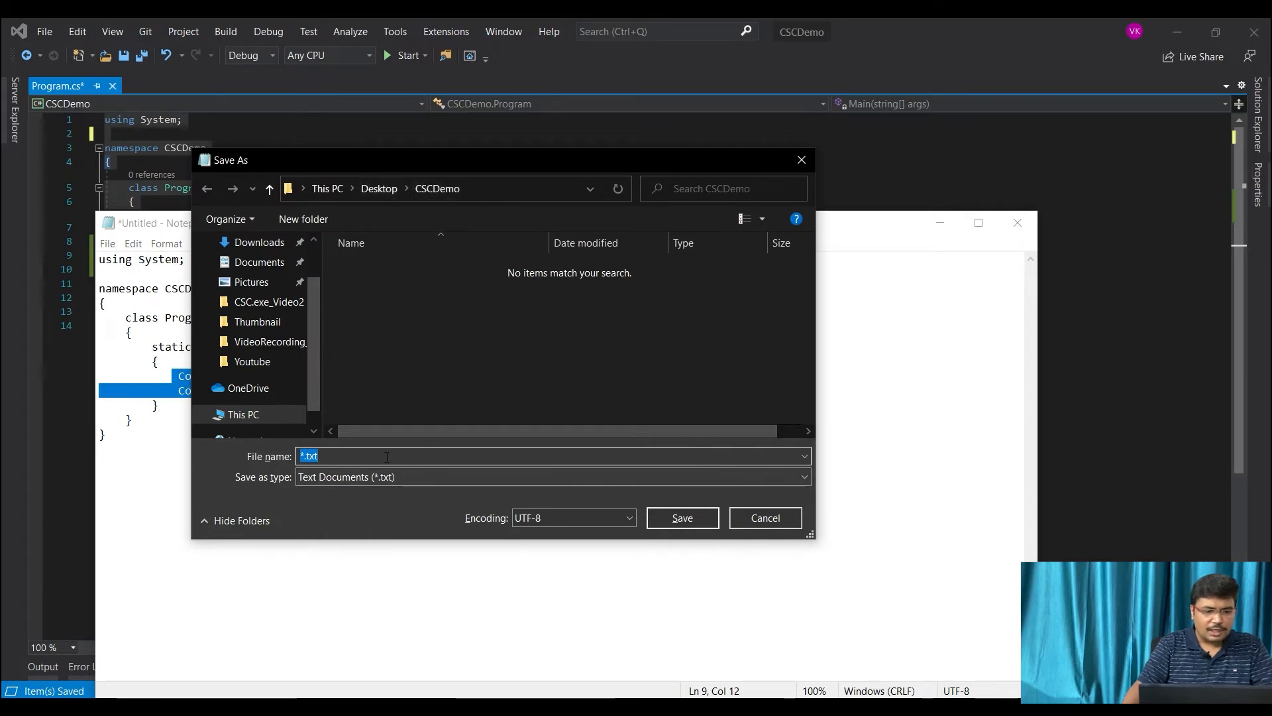
mouse_move(381, 171)
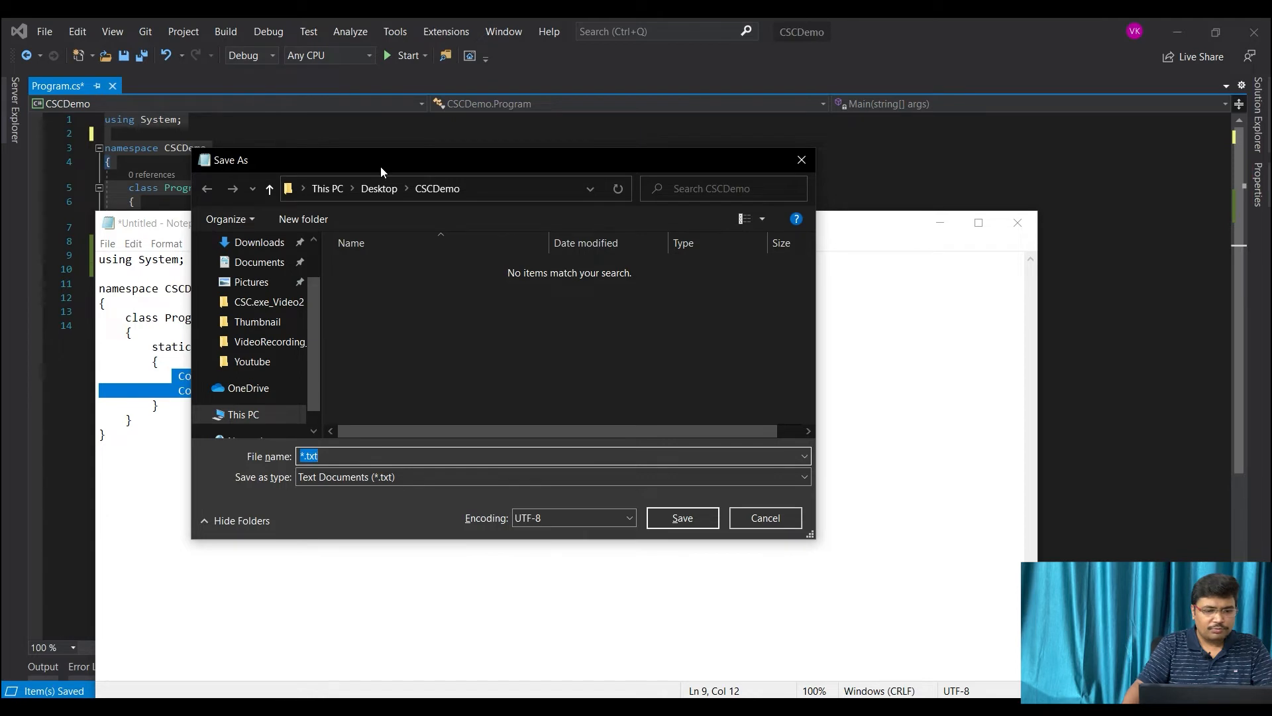
Save the document as Program.cs in the Desktop CSCDemo folder
text(Pro)
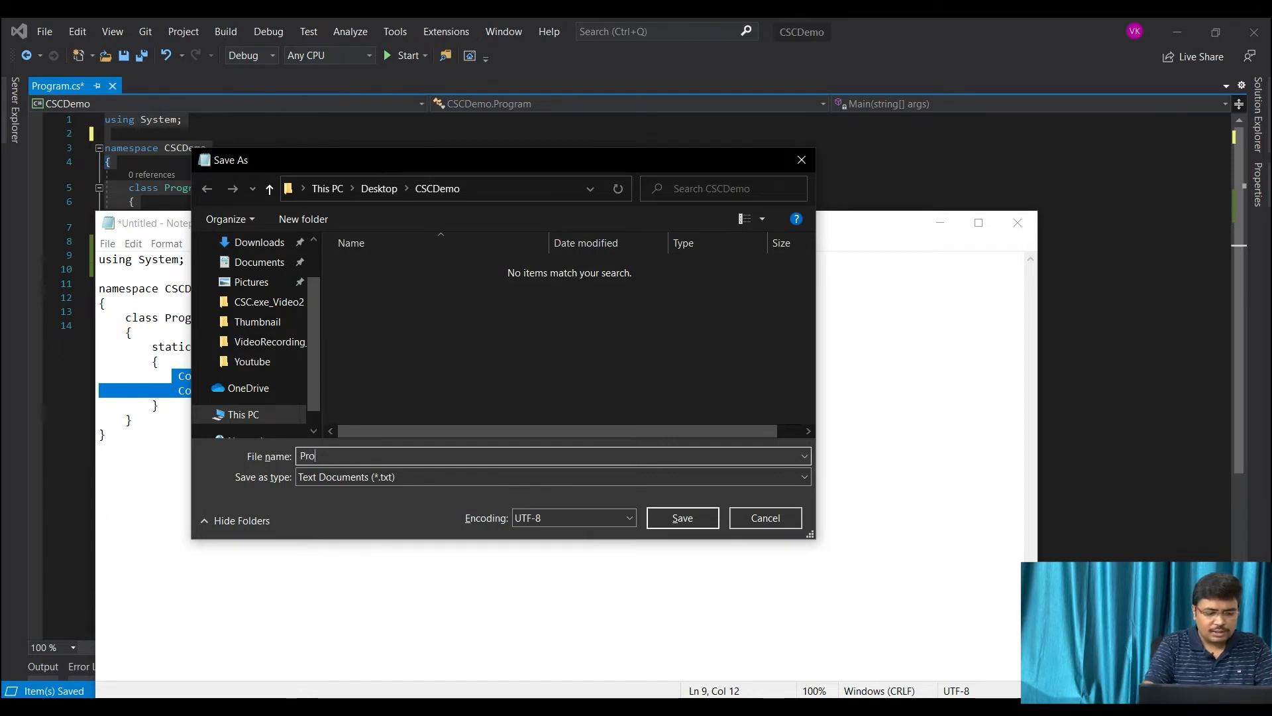
text(gram)
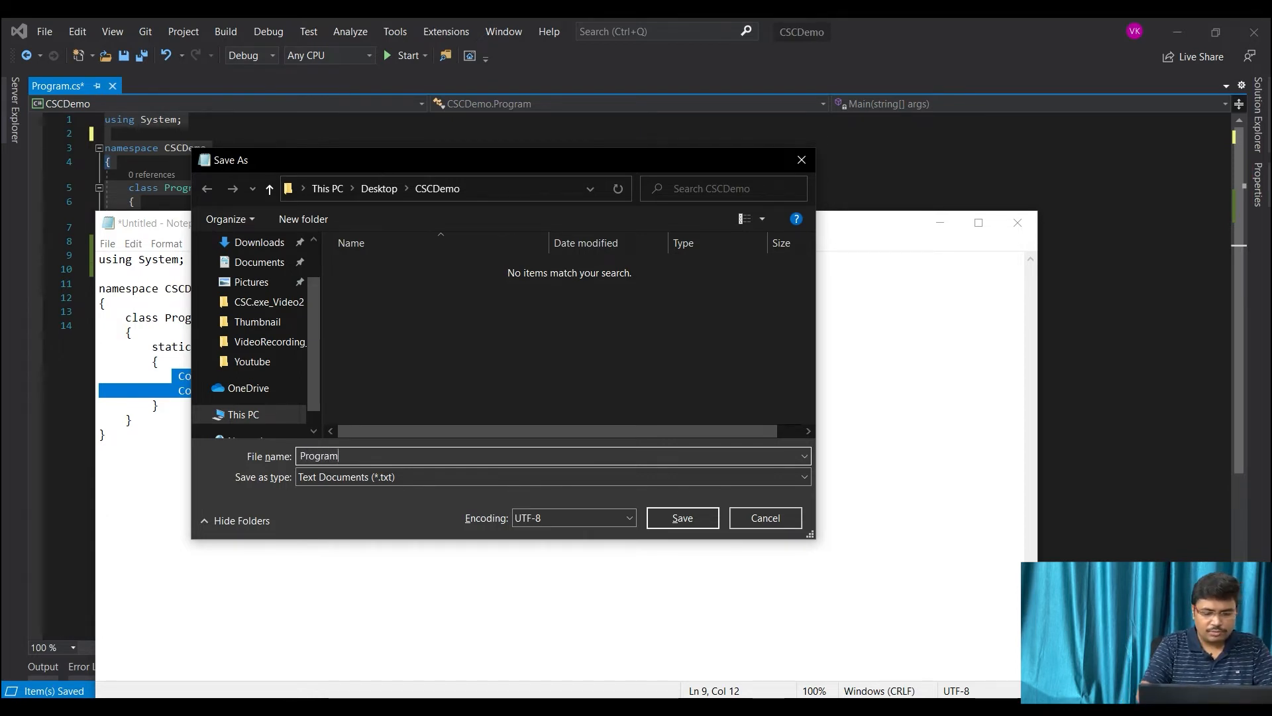
text(.cs)
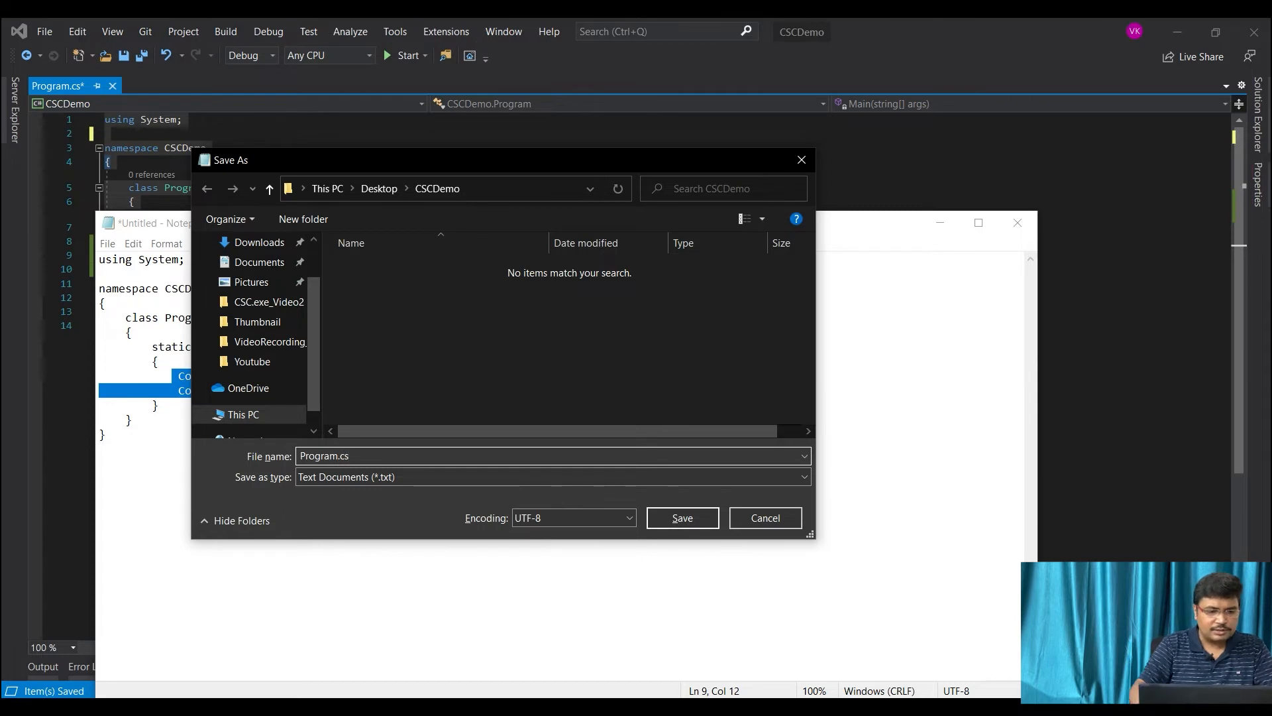
mouse_move(681, 518)
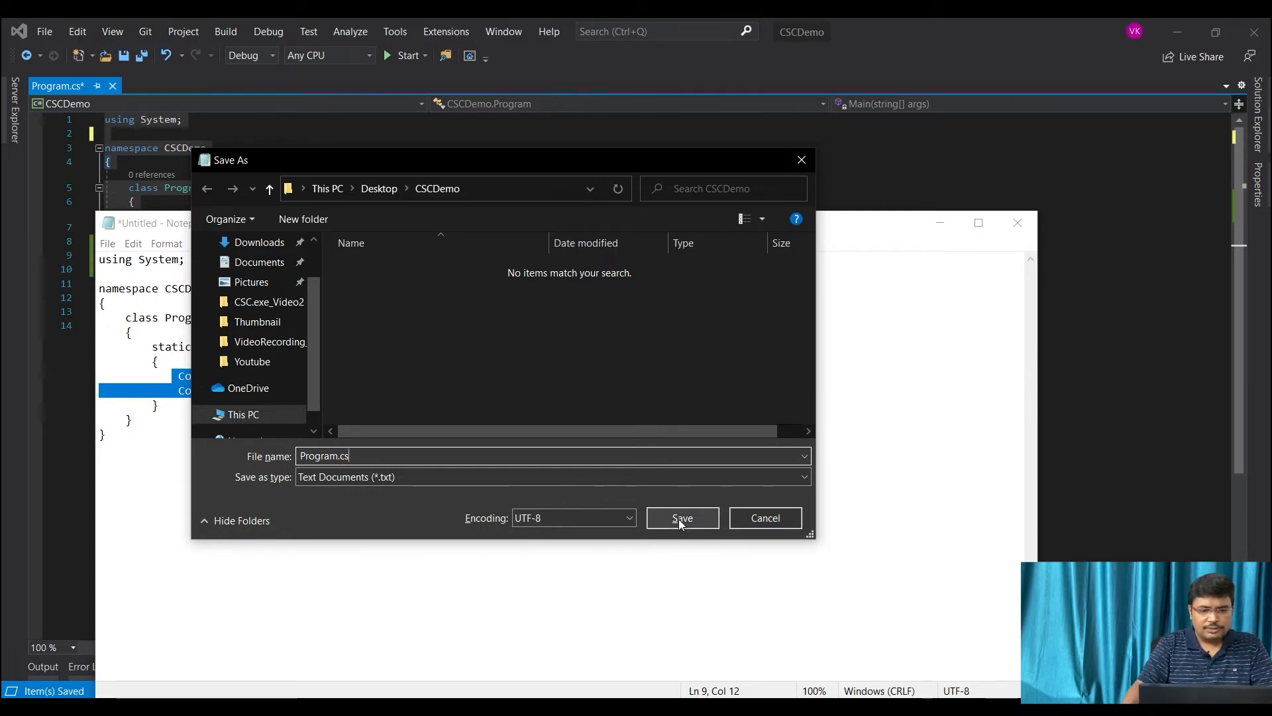
click(681, 518)
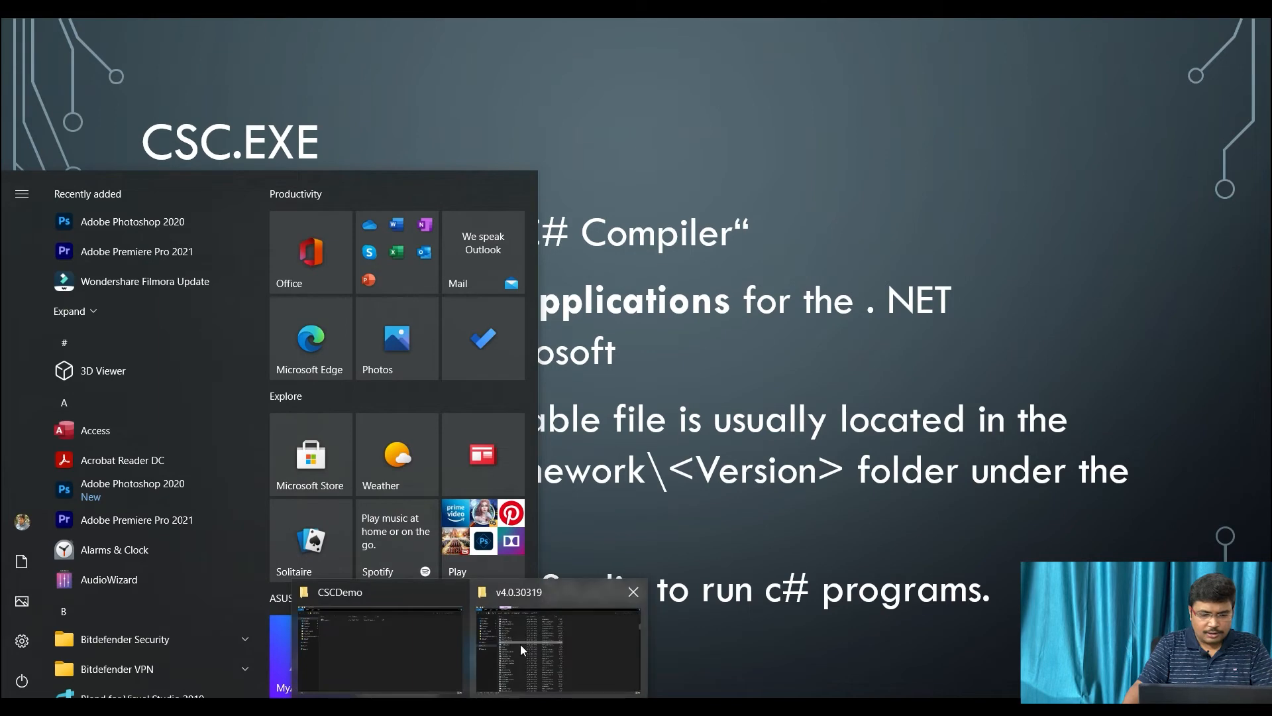
In the CSCDemo folder, select Program.cs and open it with Notepad
click(558, 642)
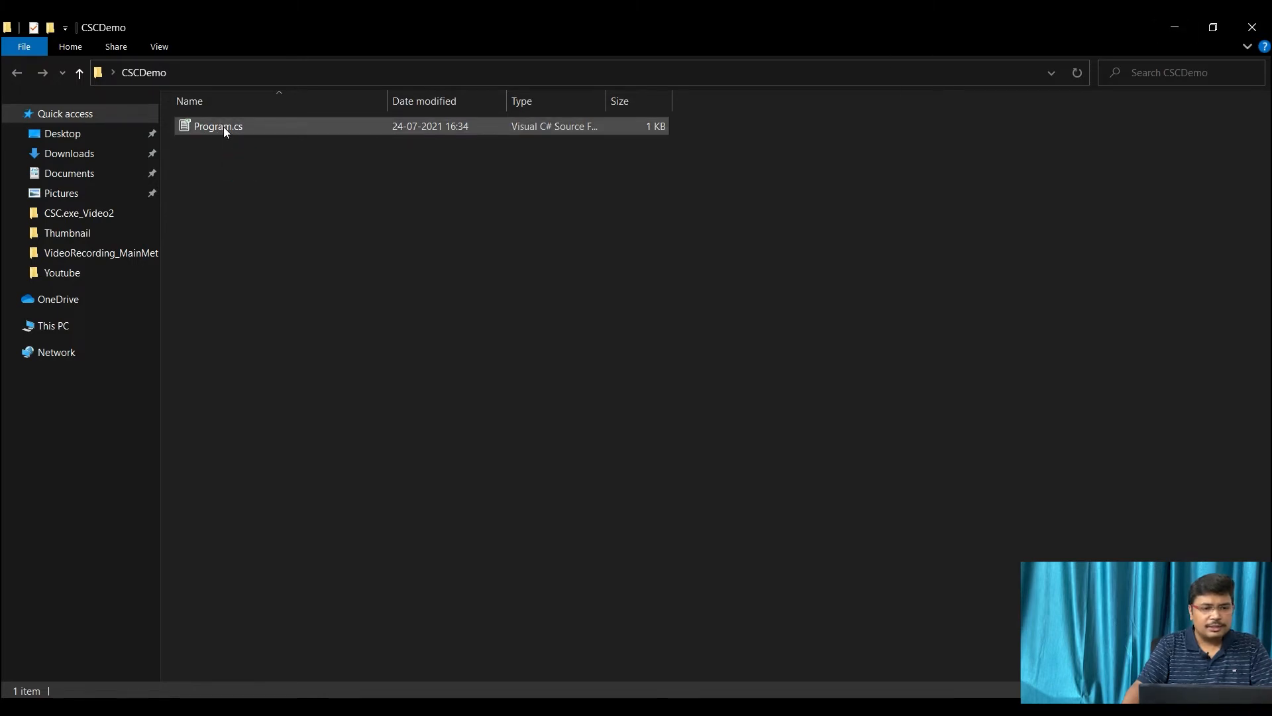
double_click(217, 126)
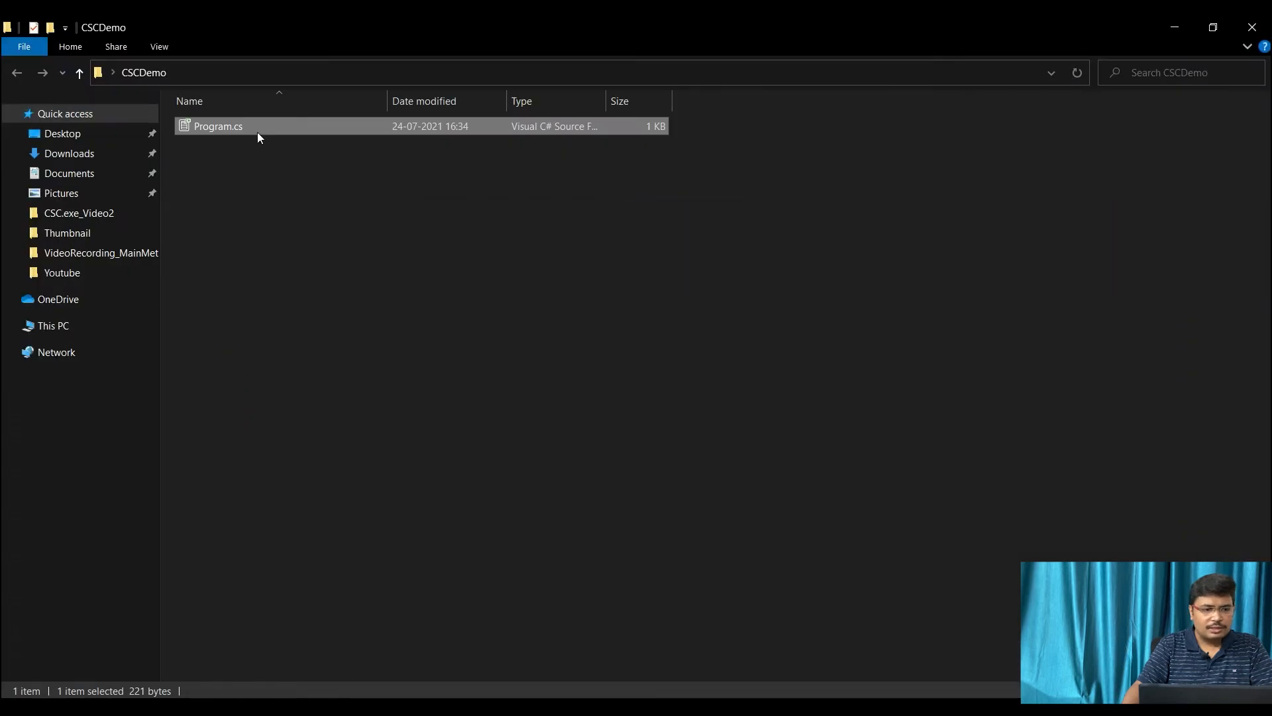
right_click(217, 126)
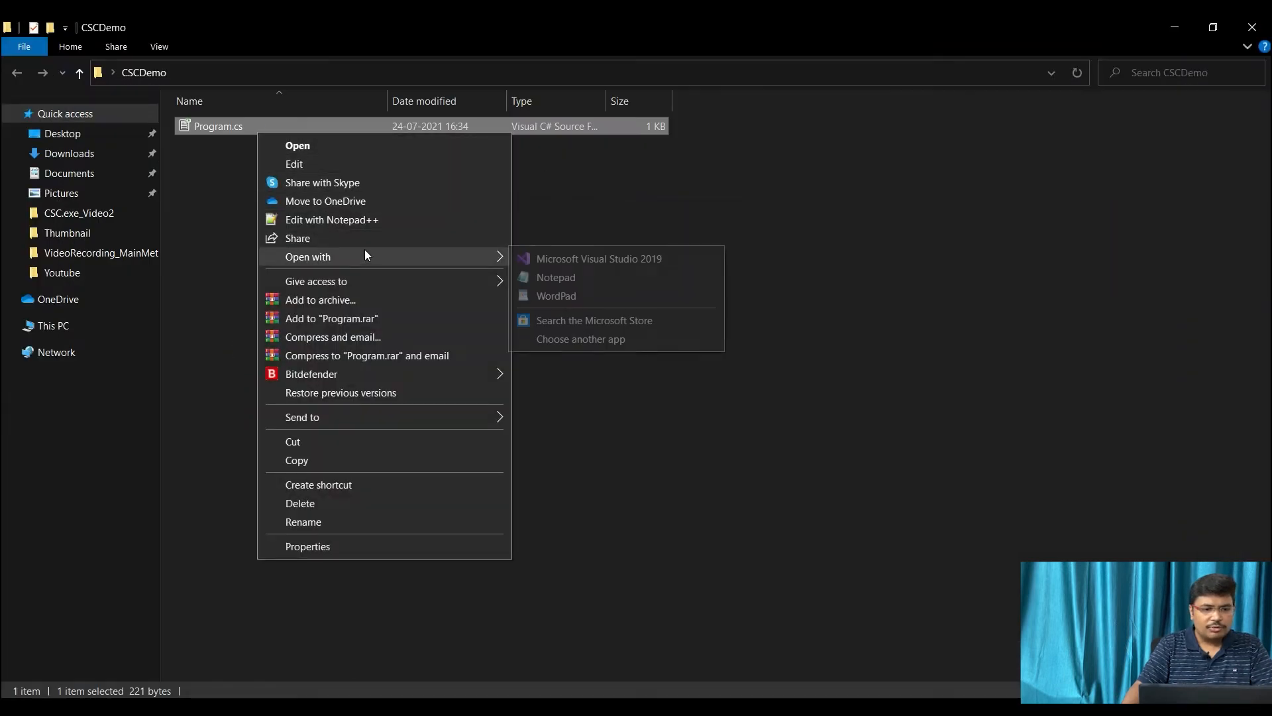
mouse_move(555, 277)
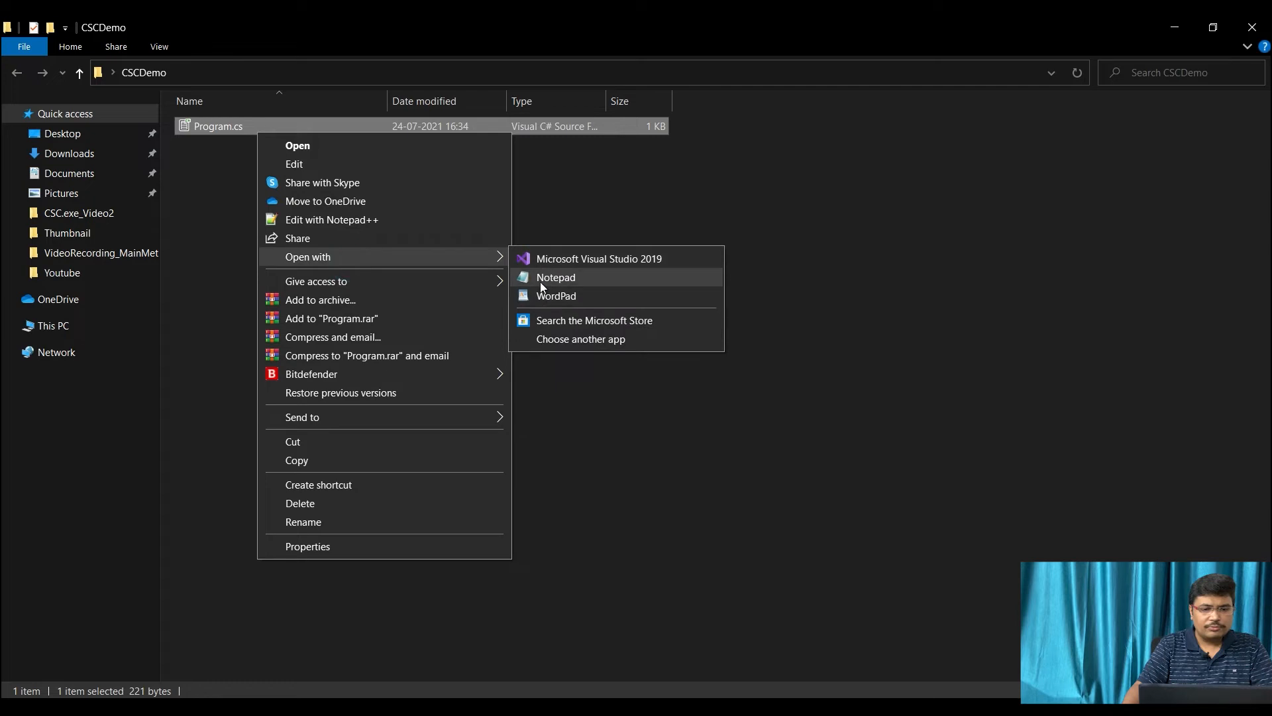
click(556, 277)
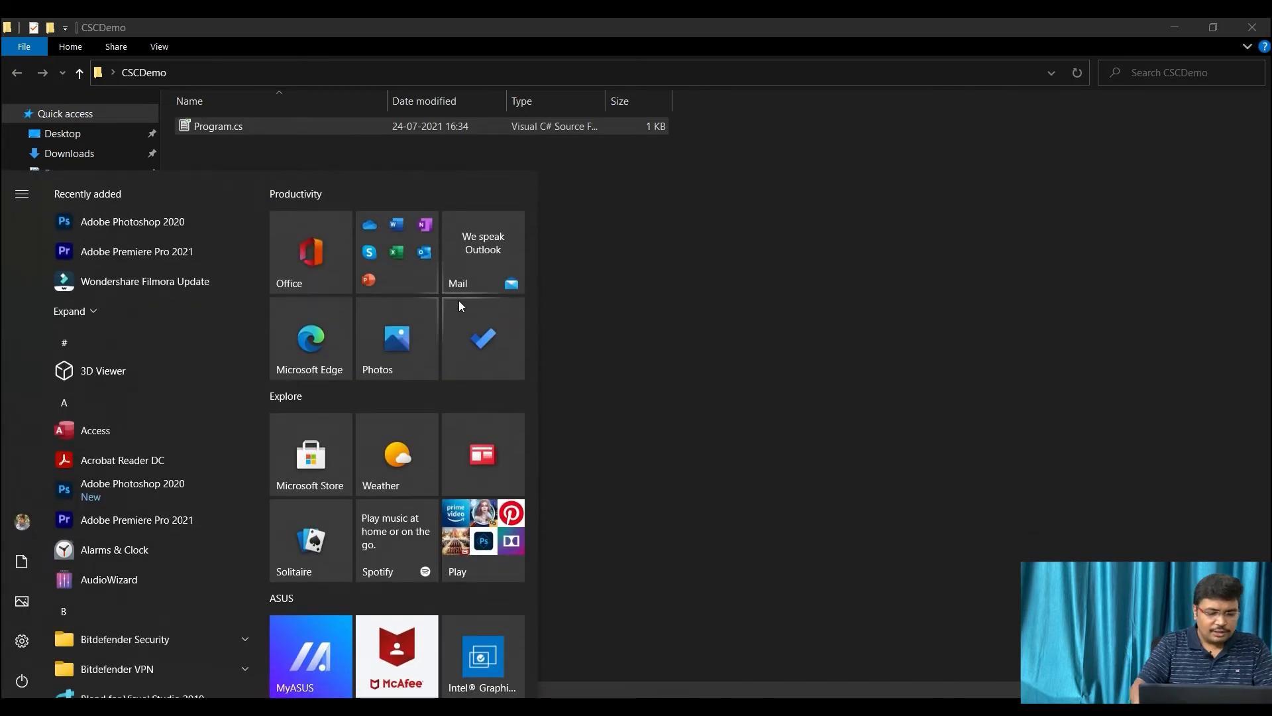
Search Start for 'command' and launch Developer Command Prompt for VS 2019
text(comma)
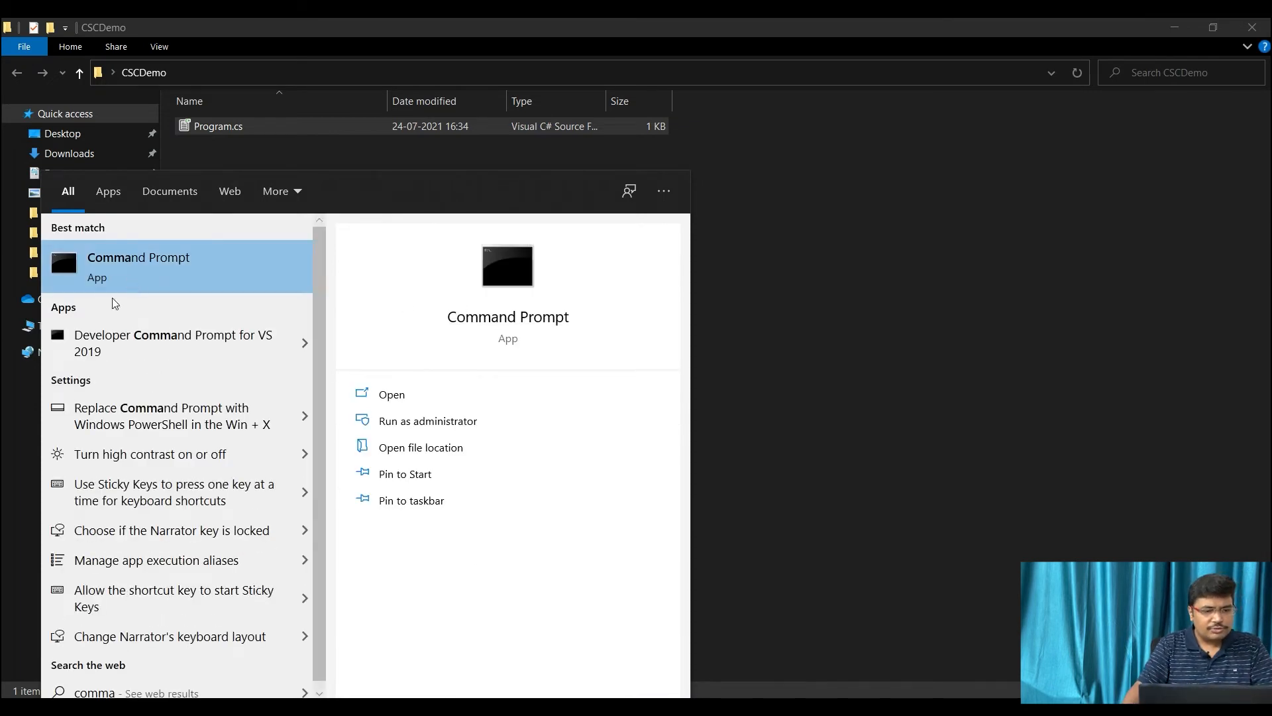
mouse_move(207, 343)
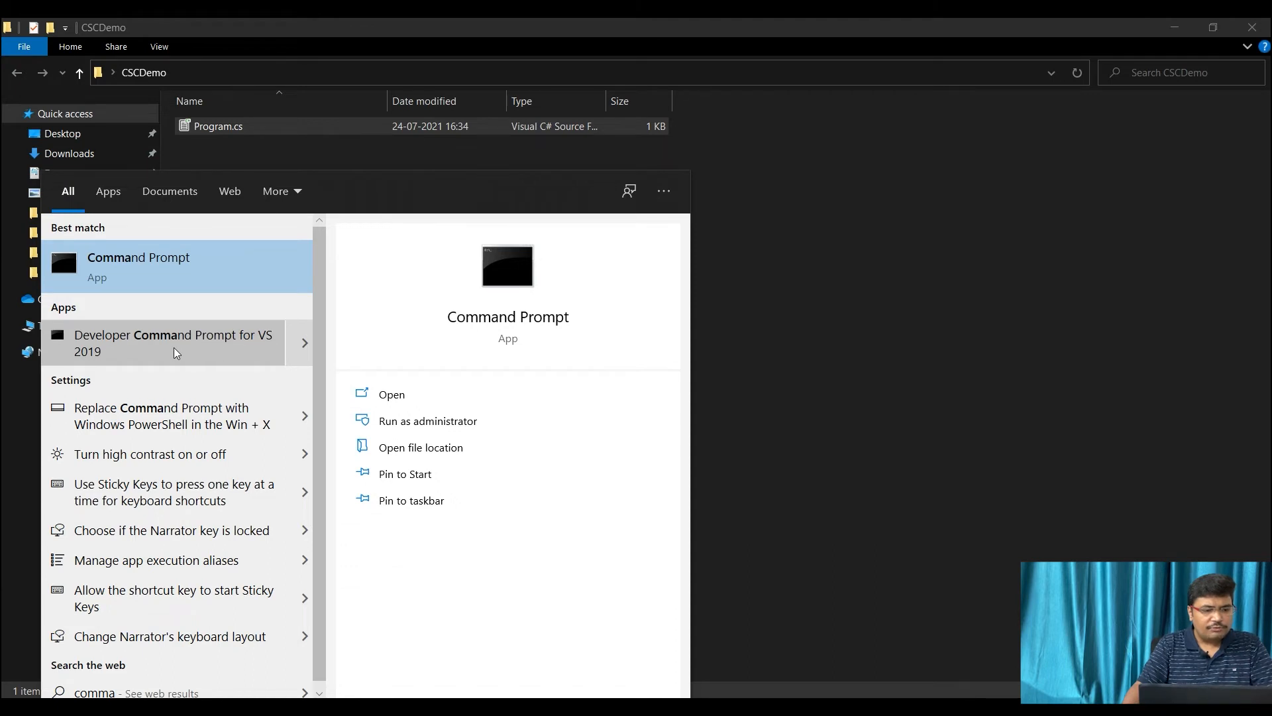
click(172, 342)
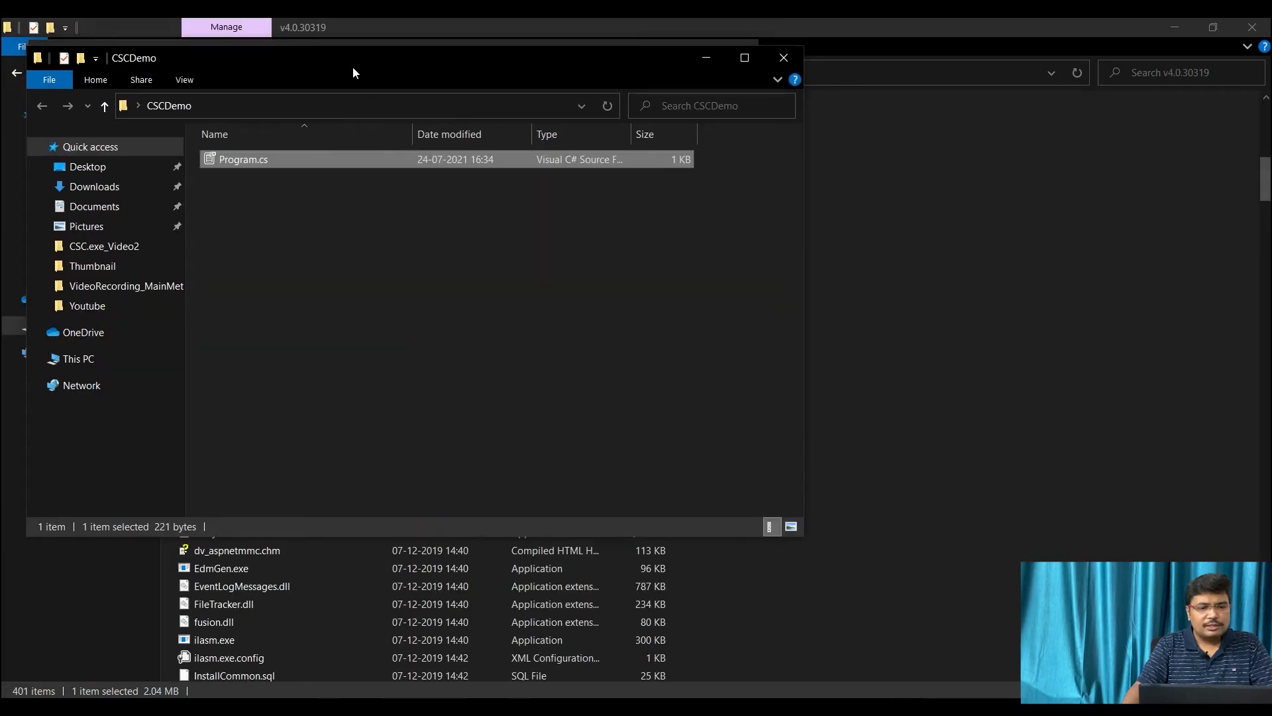
Switch to the Developer Command Prompt window and maximize it
click(9, 710)
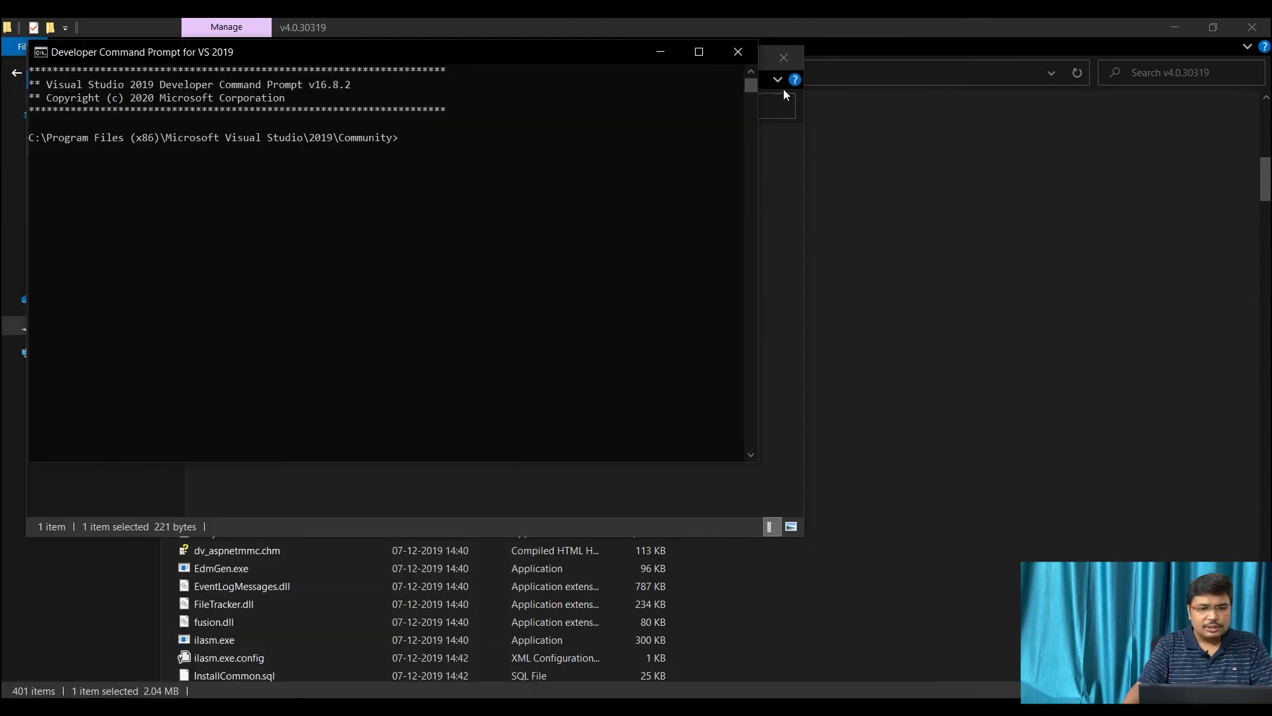
click(698, 51)
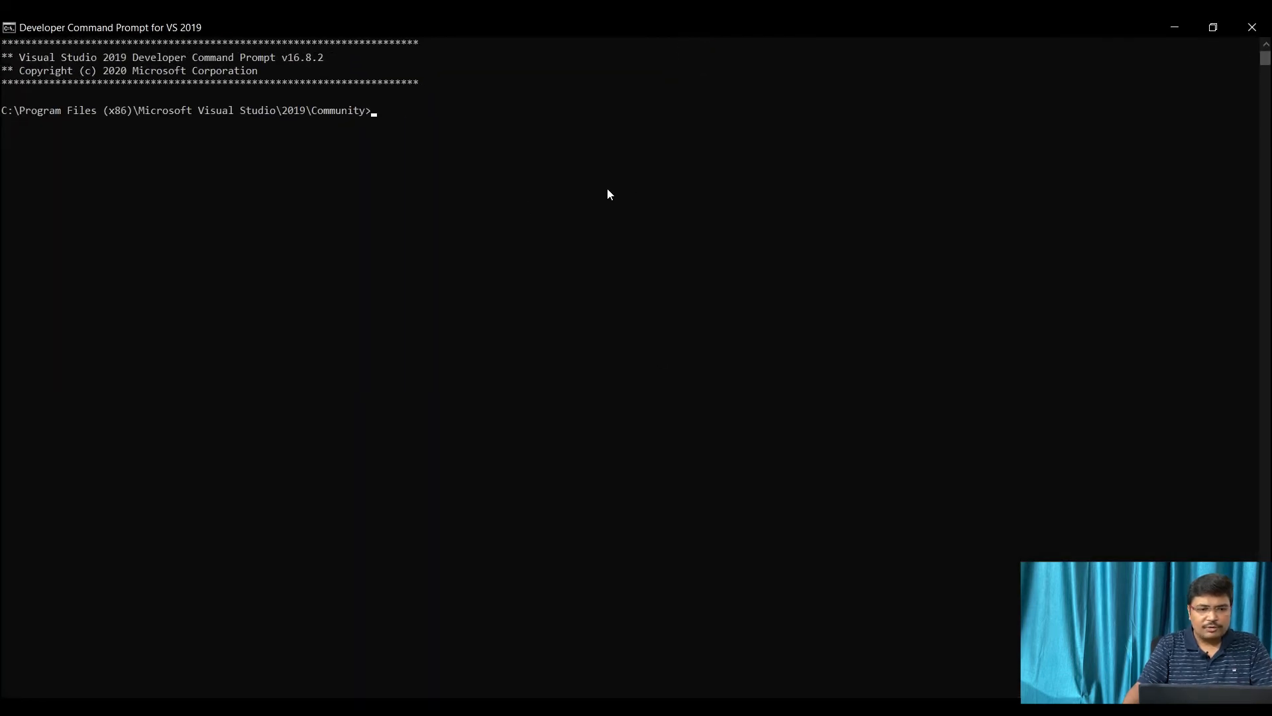
mouse_move(505, 207)
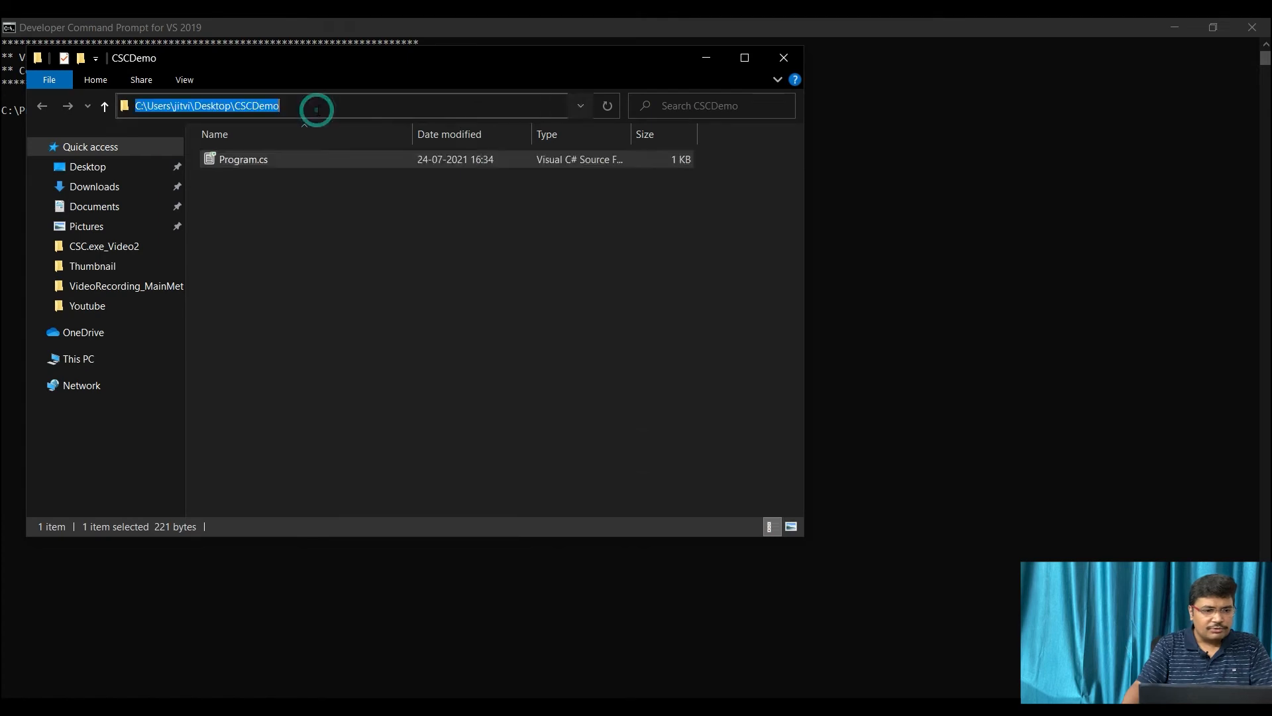
mouse_move(1046, 225)
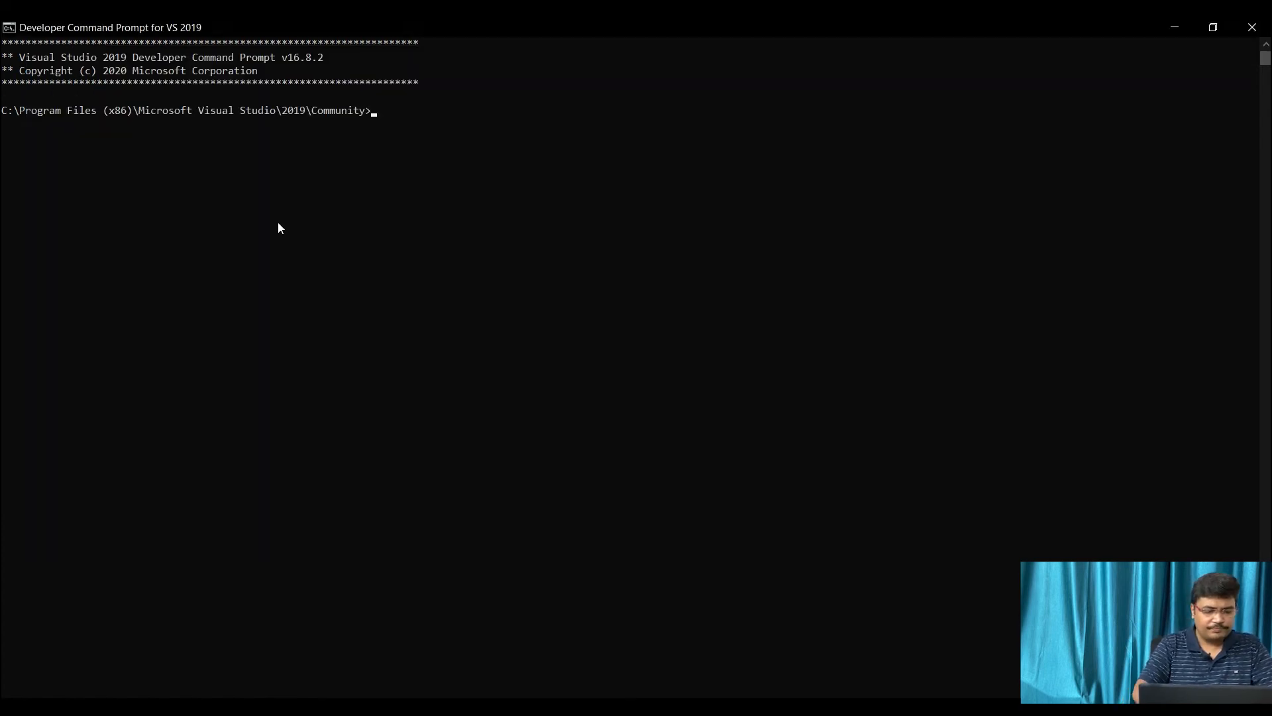
cd to C:\Users\jitvi\Desktop\CSCDemo and compile with csc Program.cs
text(cd)
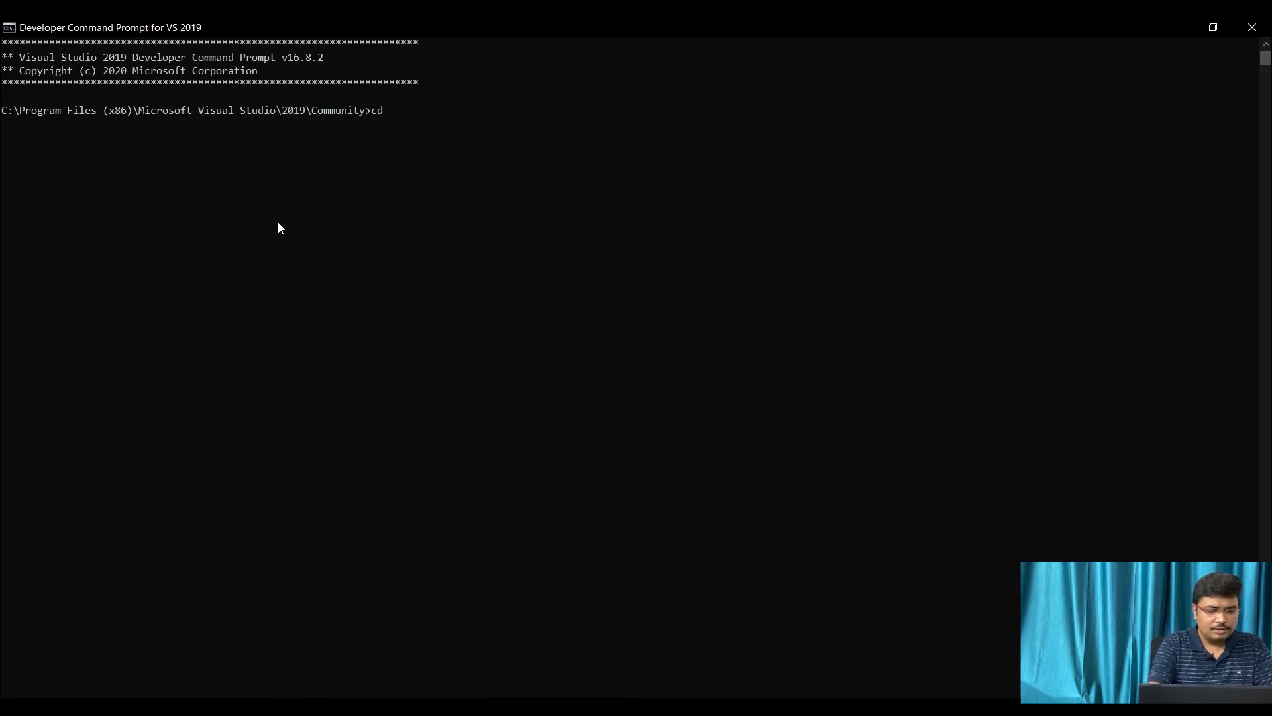
text(C:\Users\jitvi\Desktop\CSCDemo)
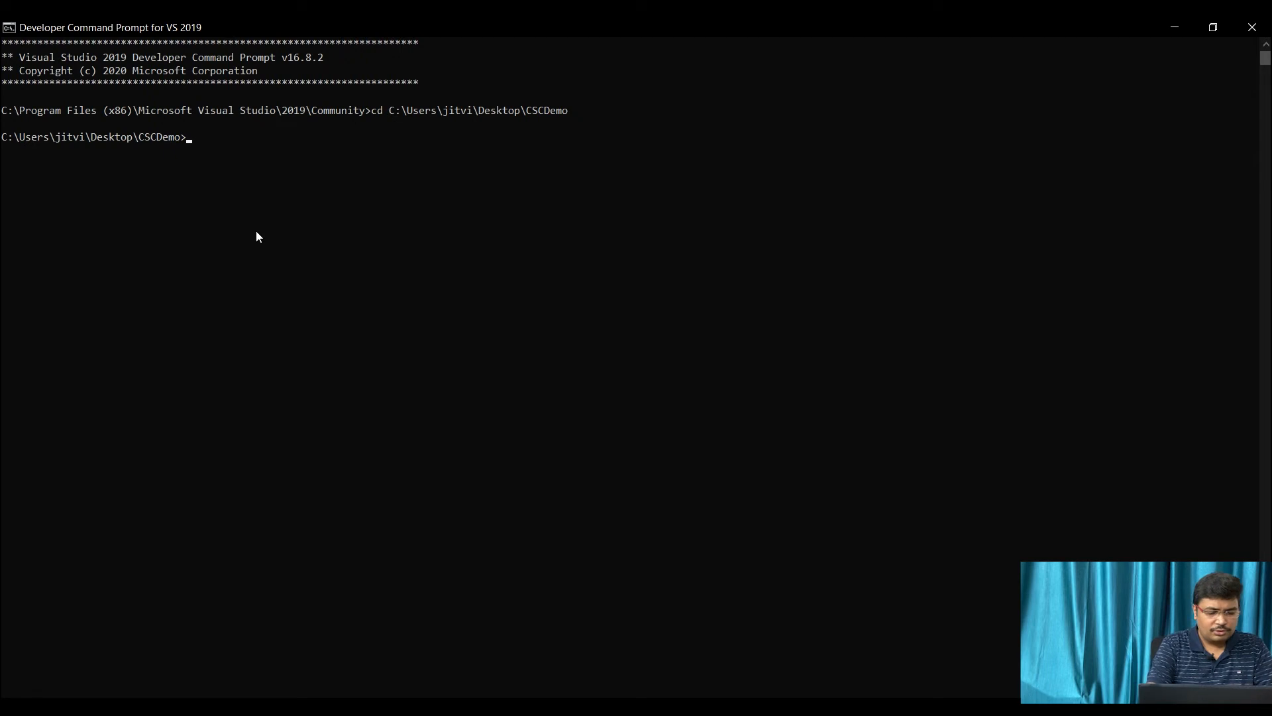
text(csc)
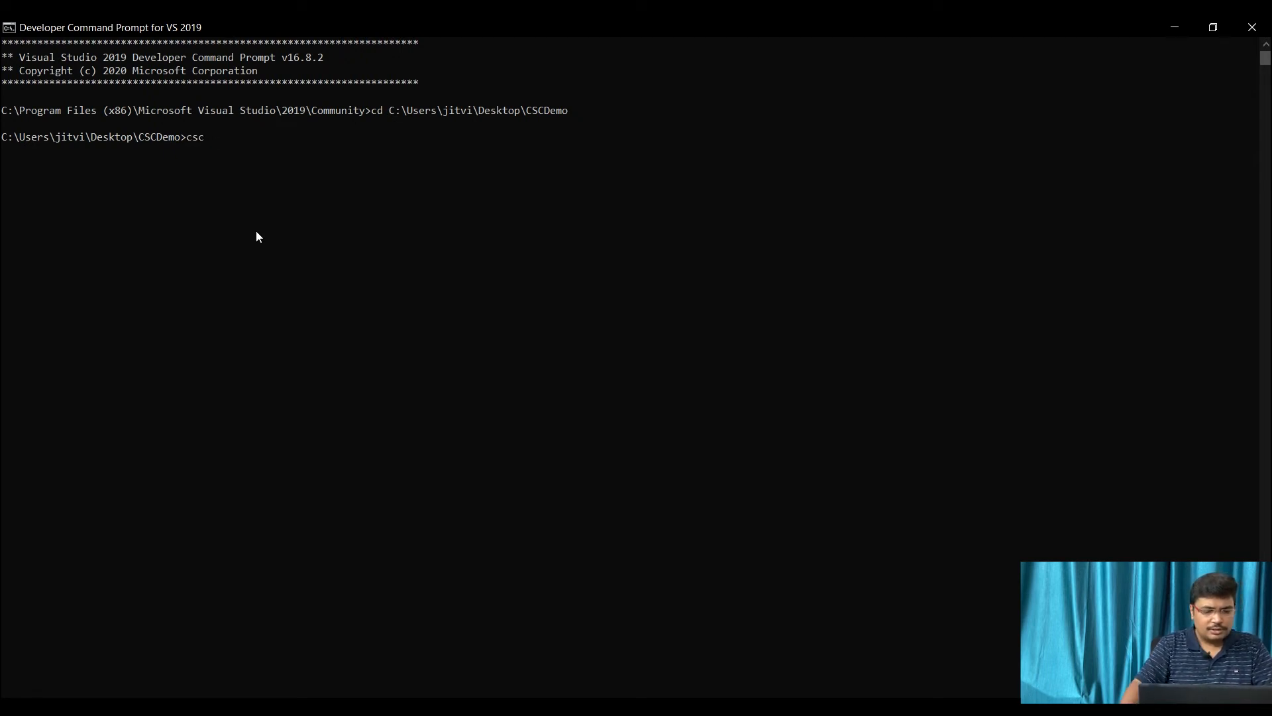
text(Program)
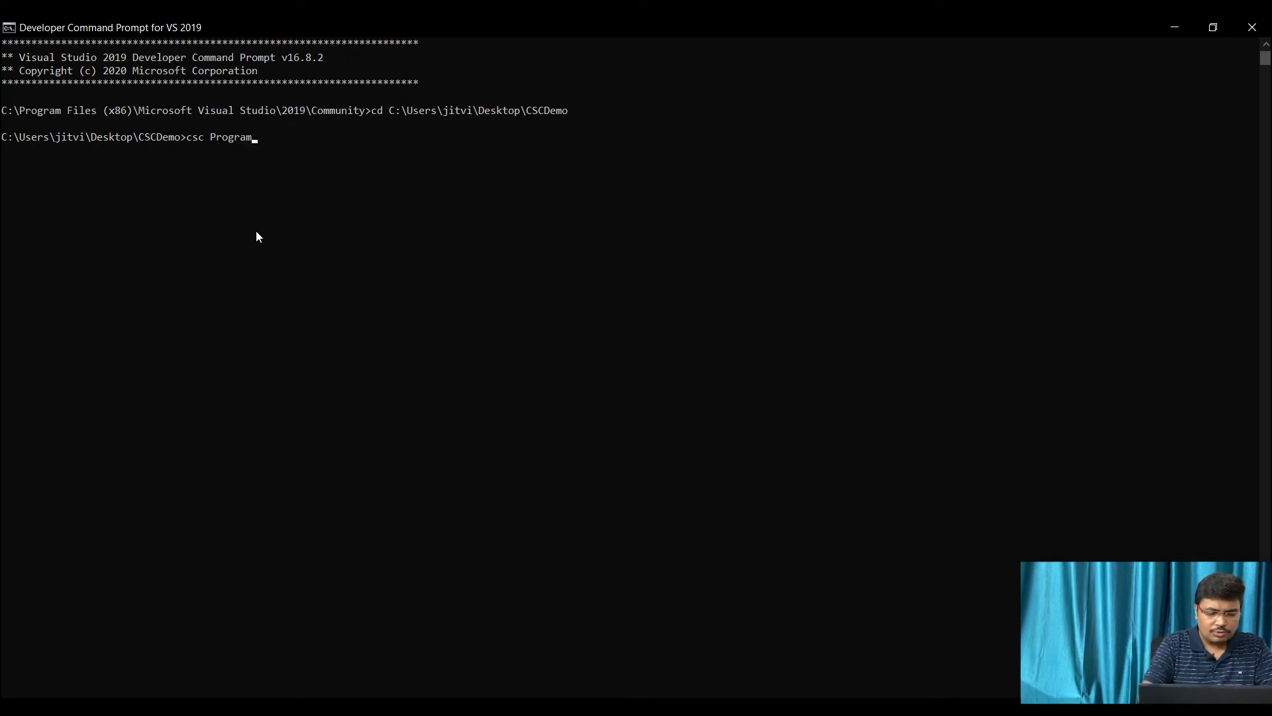
text(.cs)
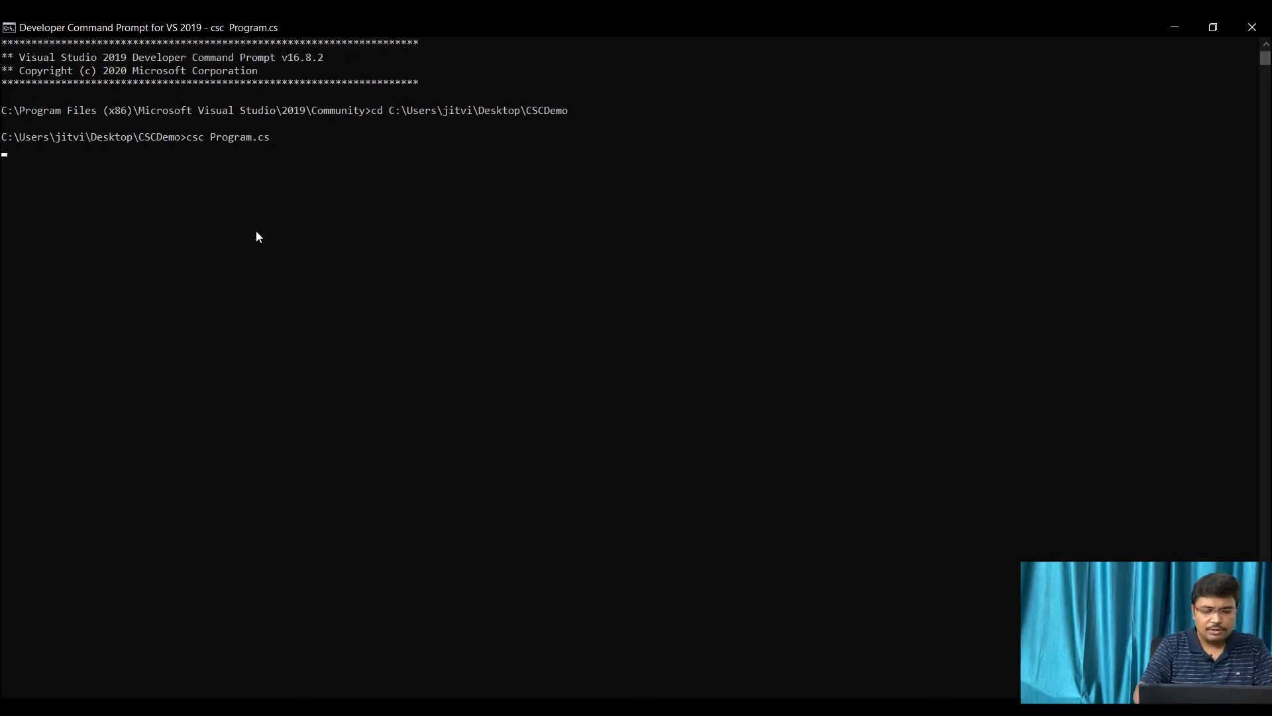
key(Return)
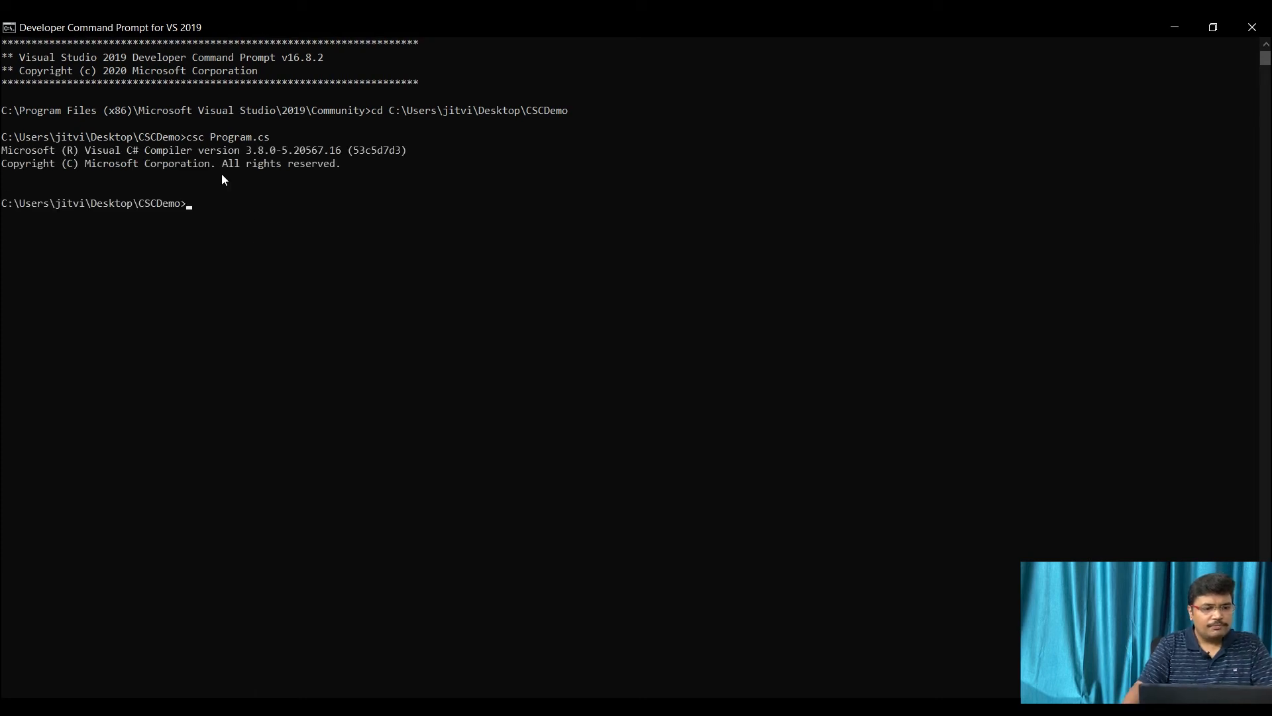
mouse_move(243, 139)
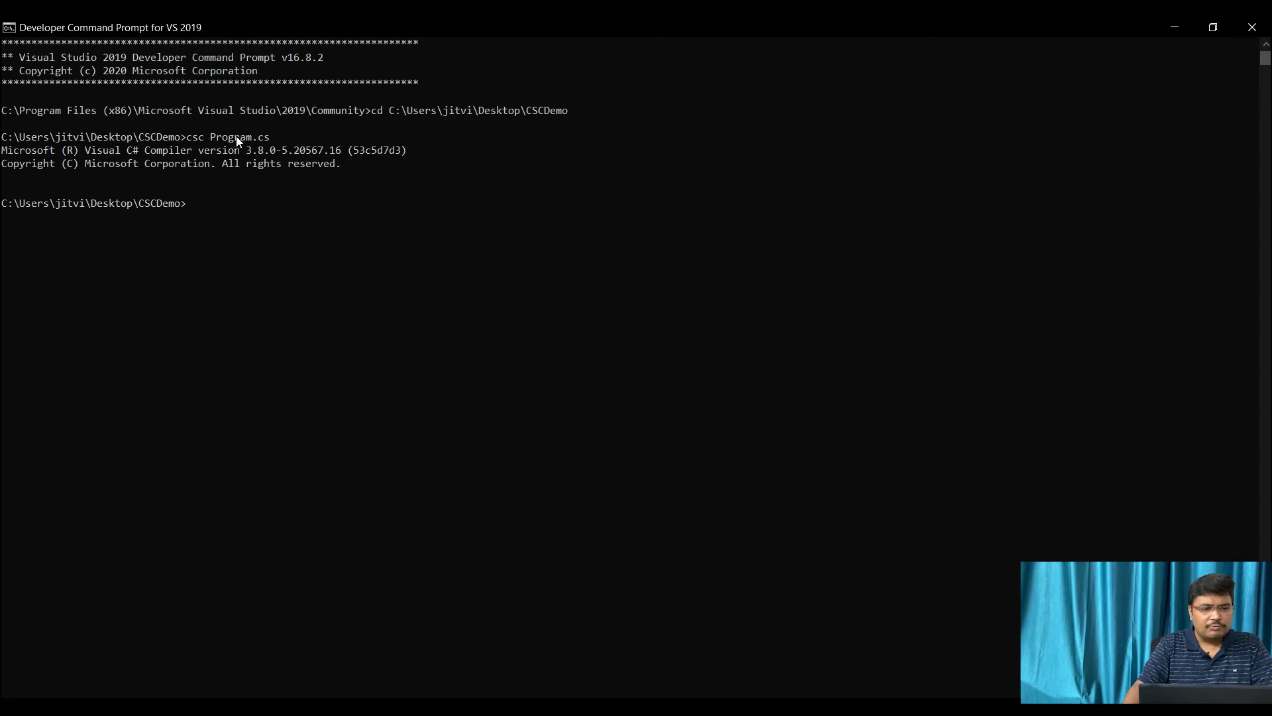
mouse_move(286, 197)
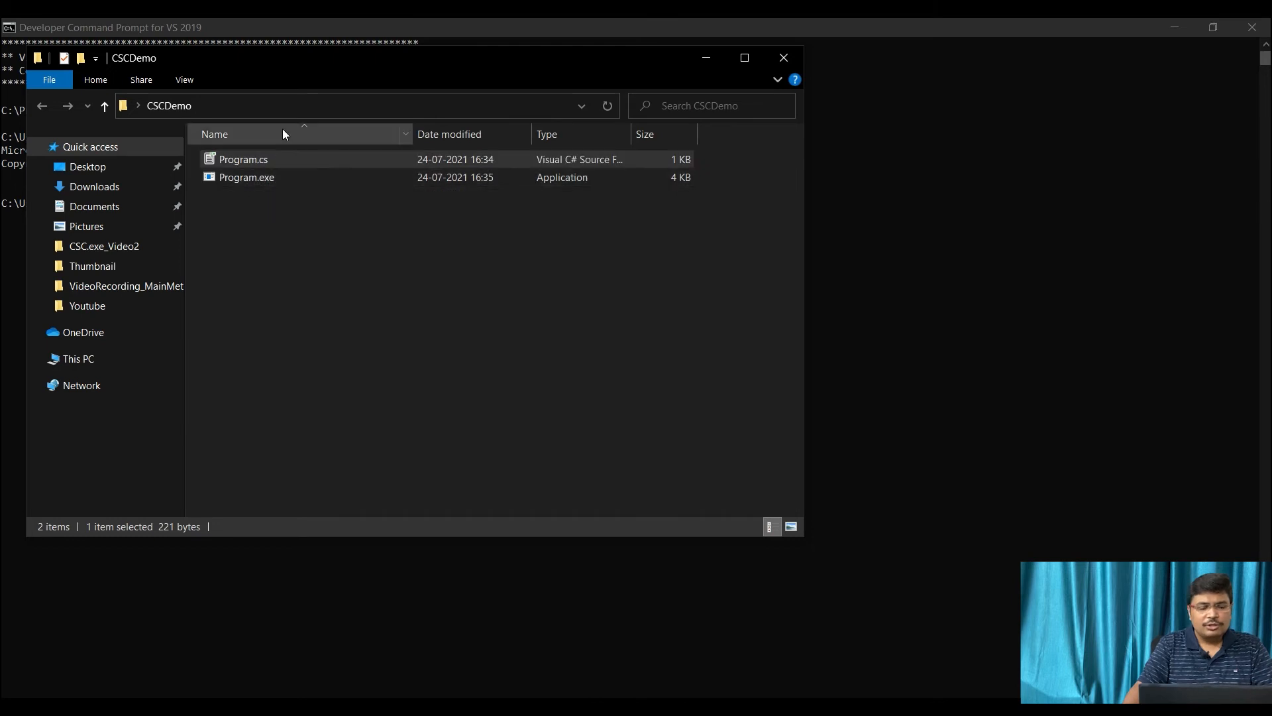
Run Program.exe to see 'Welcome to CSC!!' and close its console window
click(247, 177)
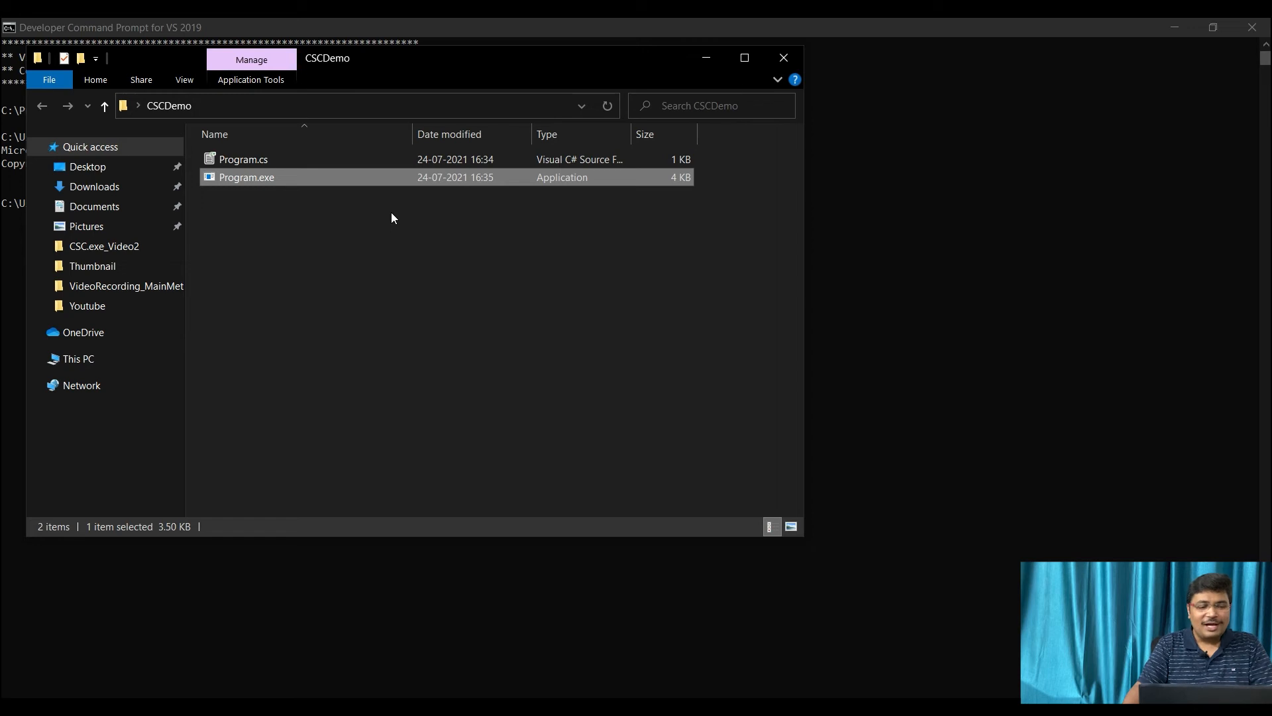
mouse_move(257, 207)
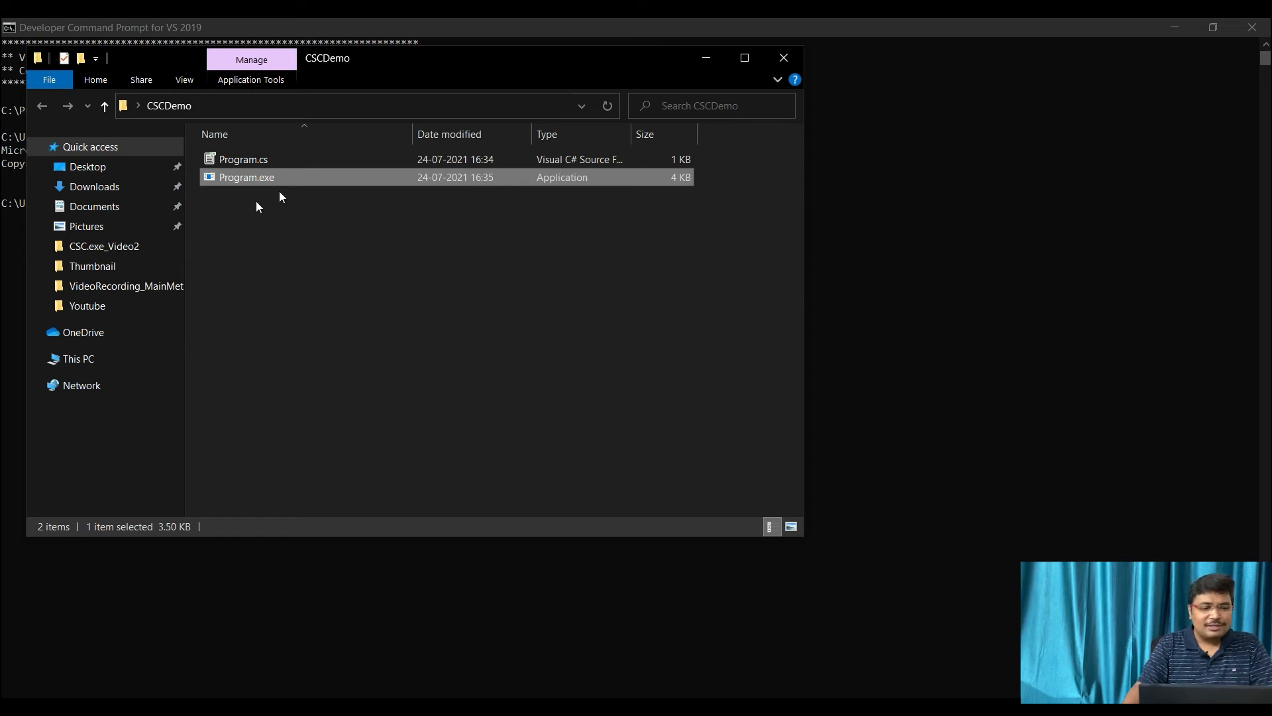
mouse_move(249, 208)
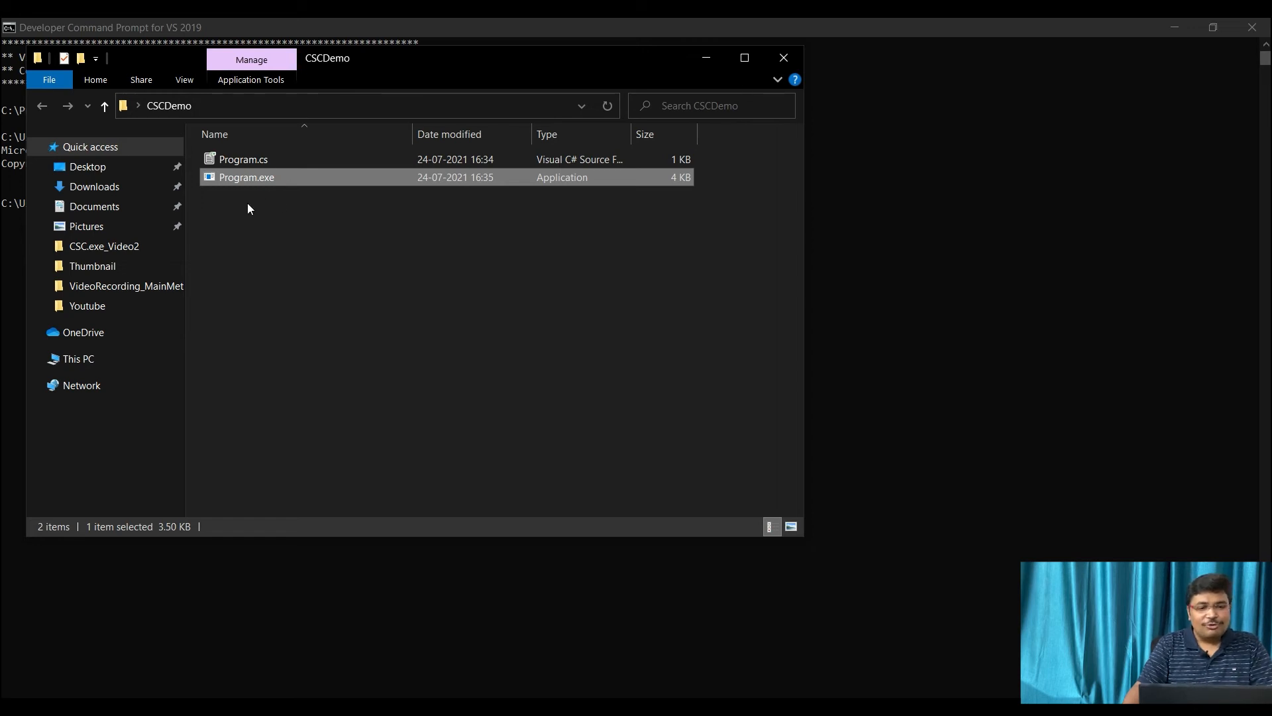
mouse_move(260, 229)
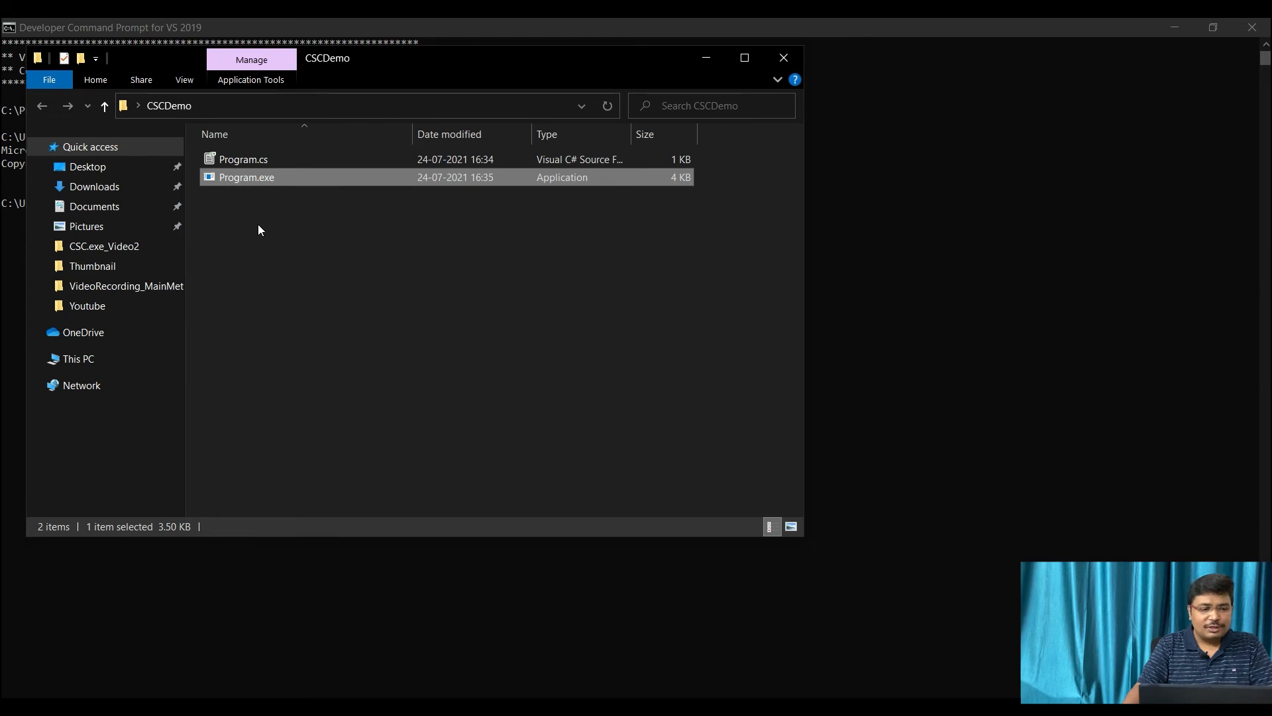
mouse_move(268, 181)
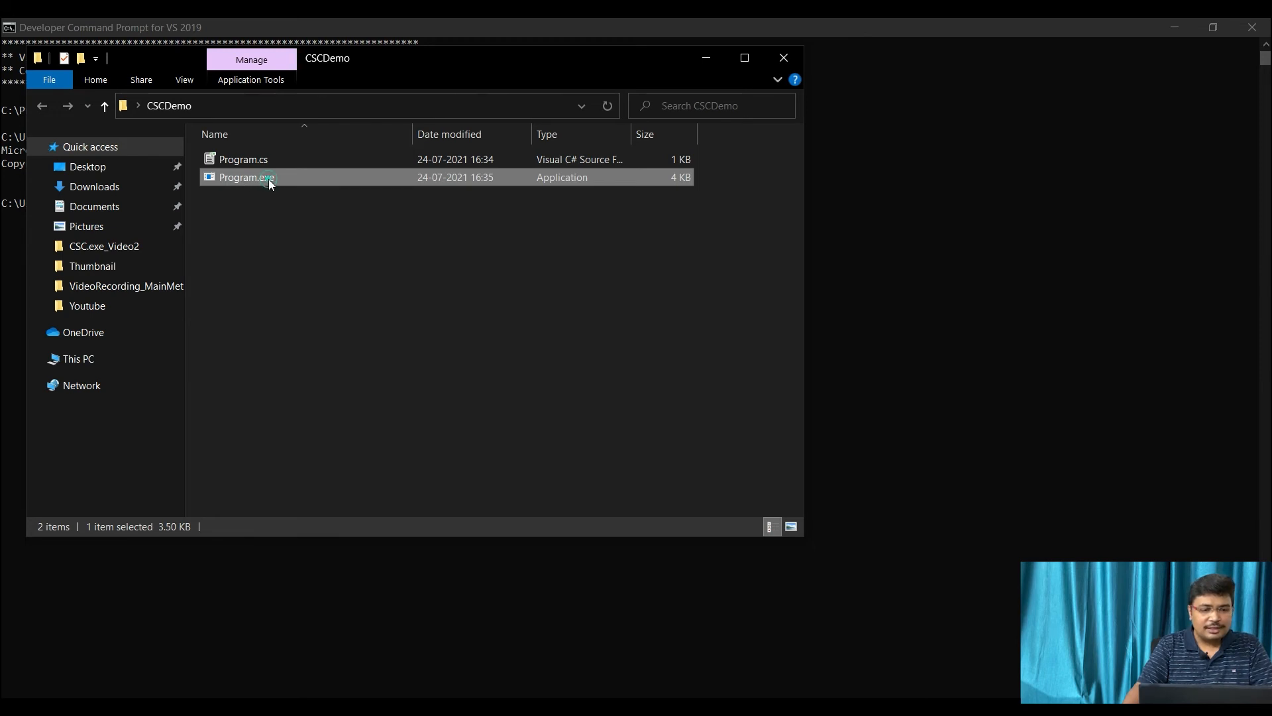
double_click(244, 176)
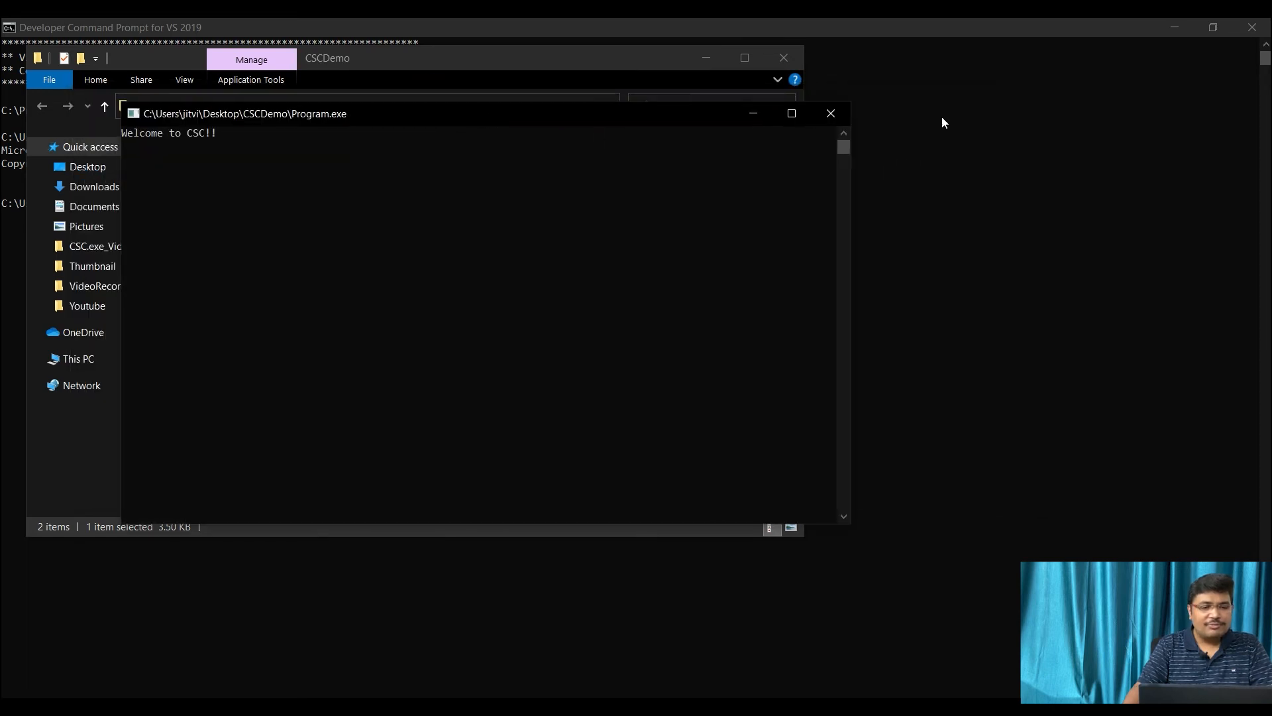
click(829, 114)
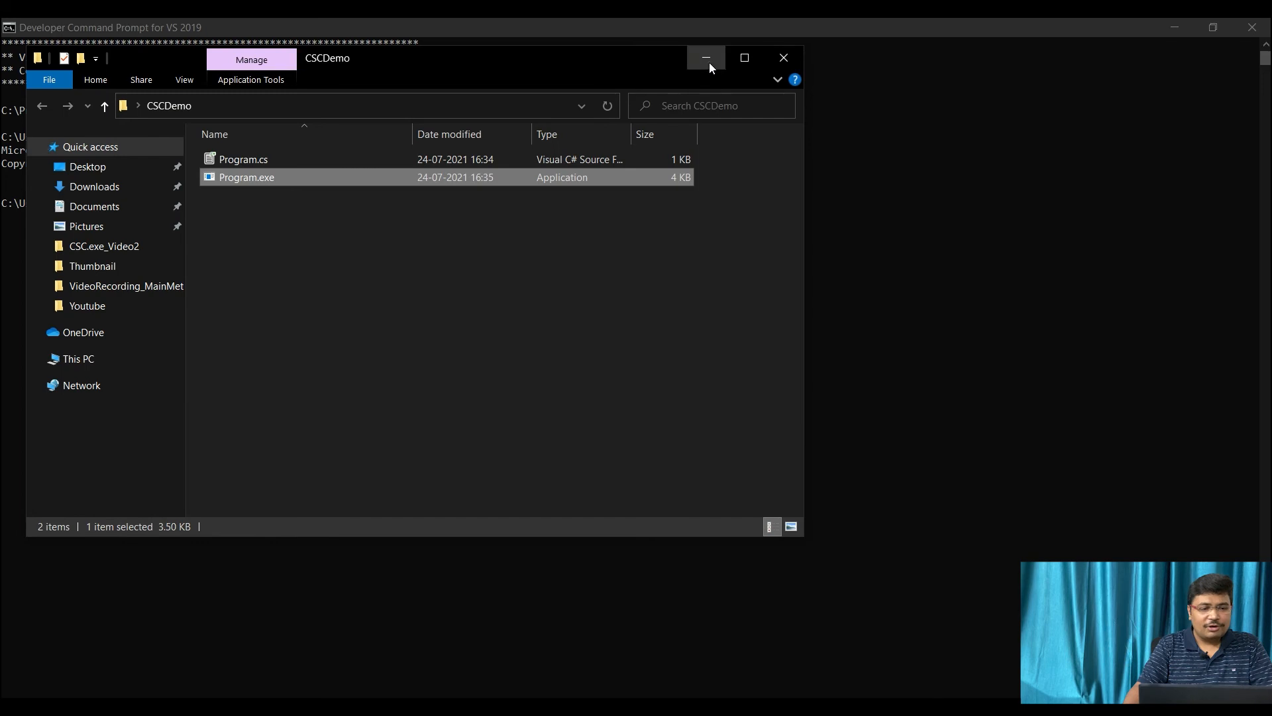
Run Program.exe in the Developer Command Prompt, printing 'Welcome to CSC!!'
click(704, 57)
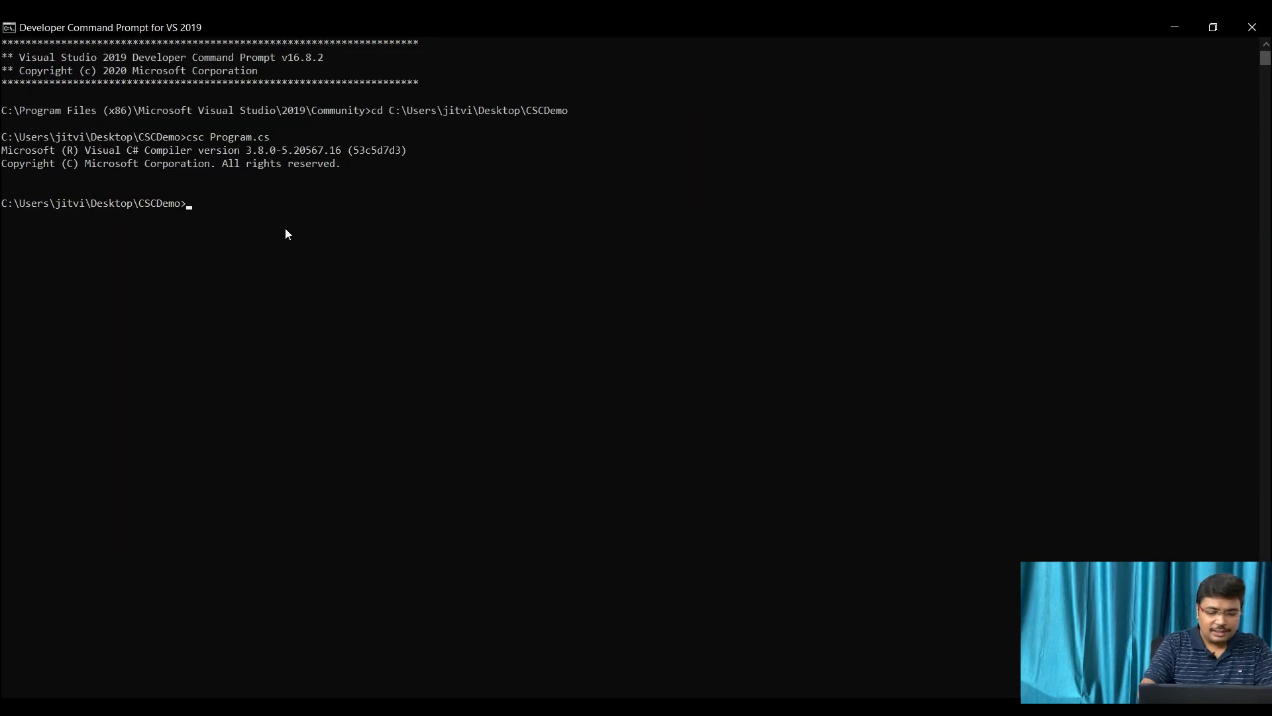
text(Program.exe)
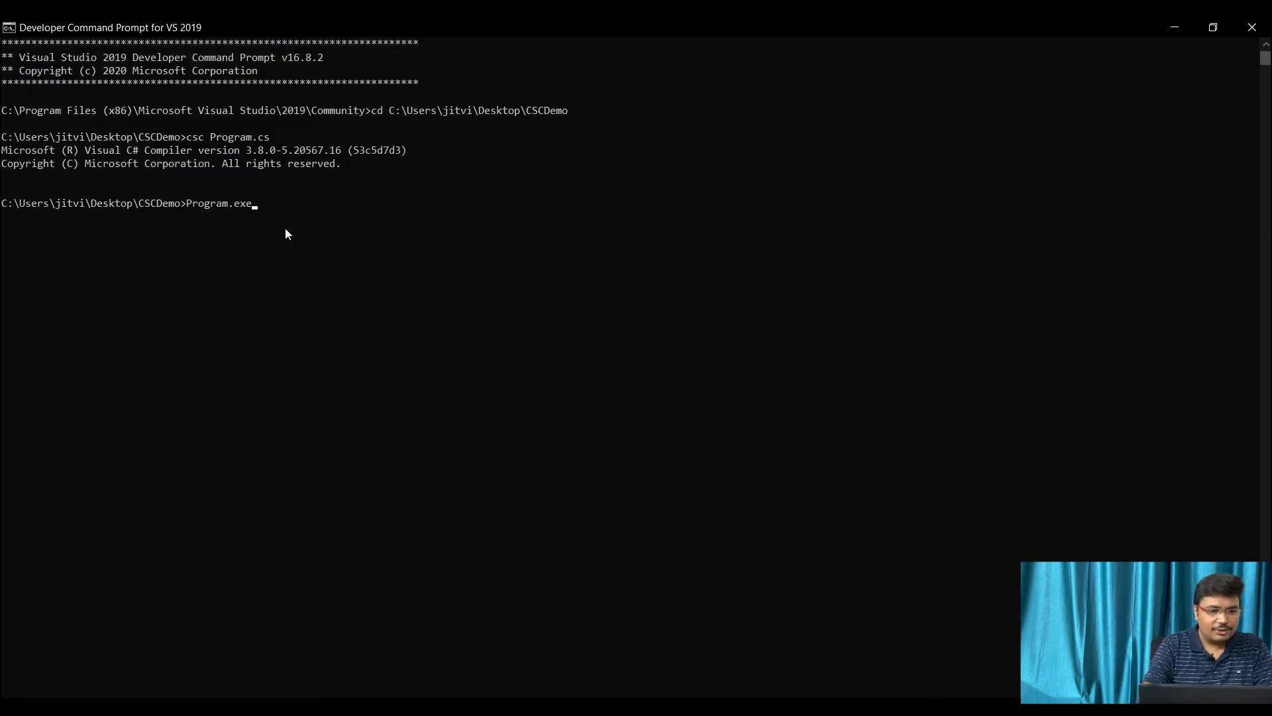
key(Return)
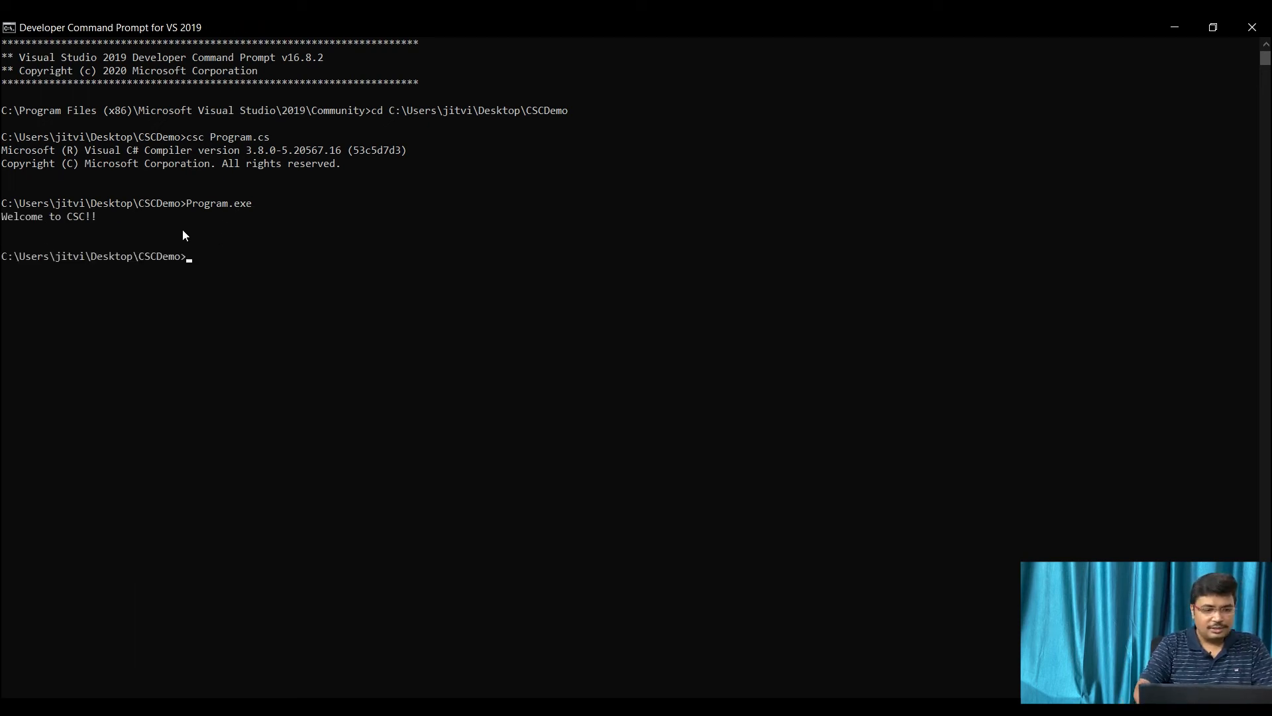
Run the program again as 'Program' without the .exe extension, printing the same message
text(Program.exe)
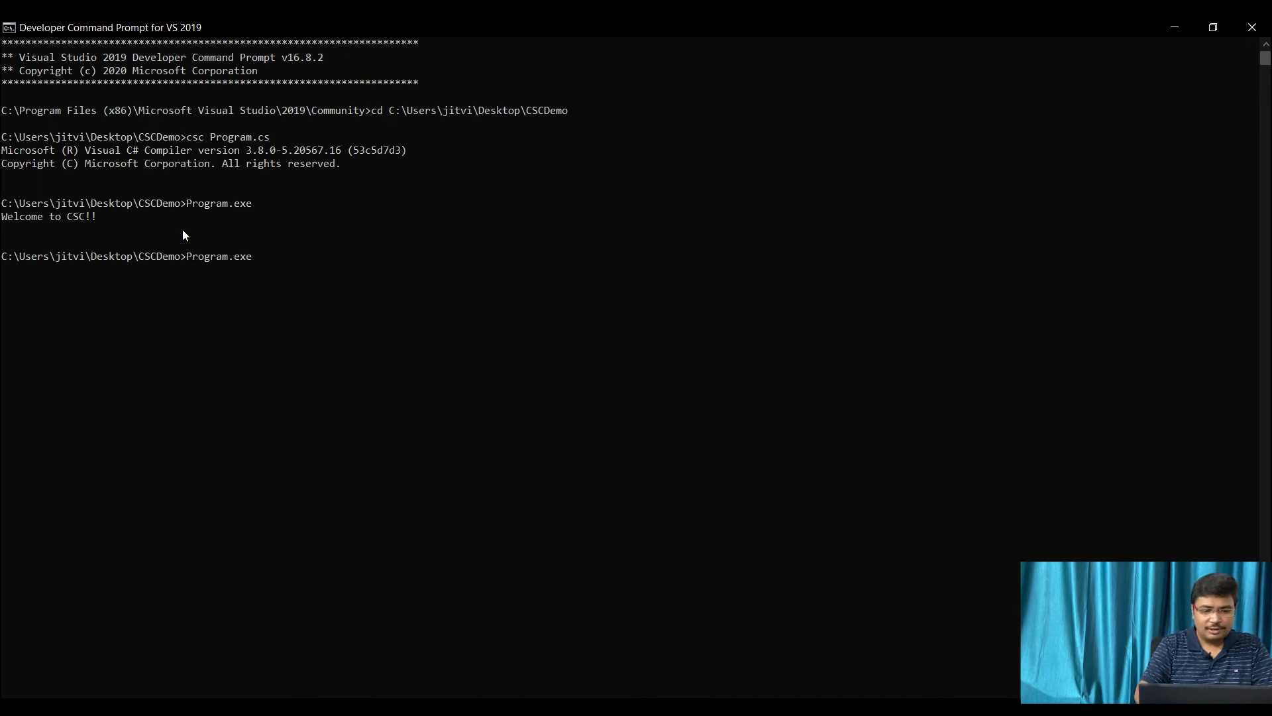
key(Backspace)
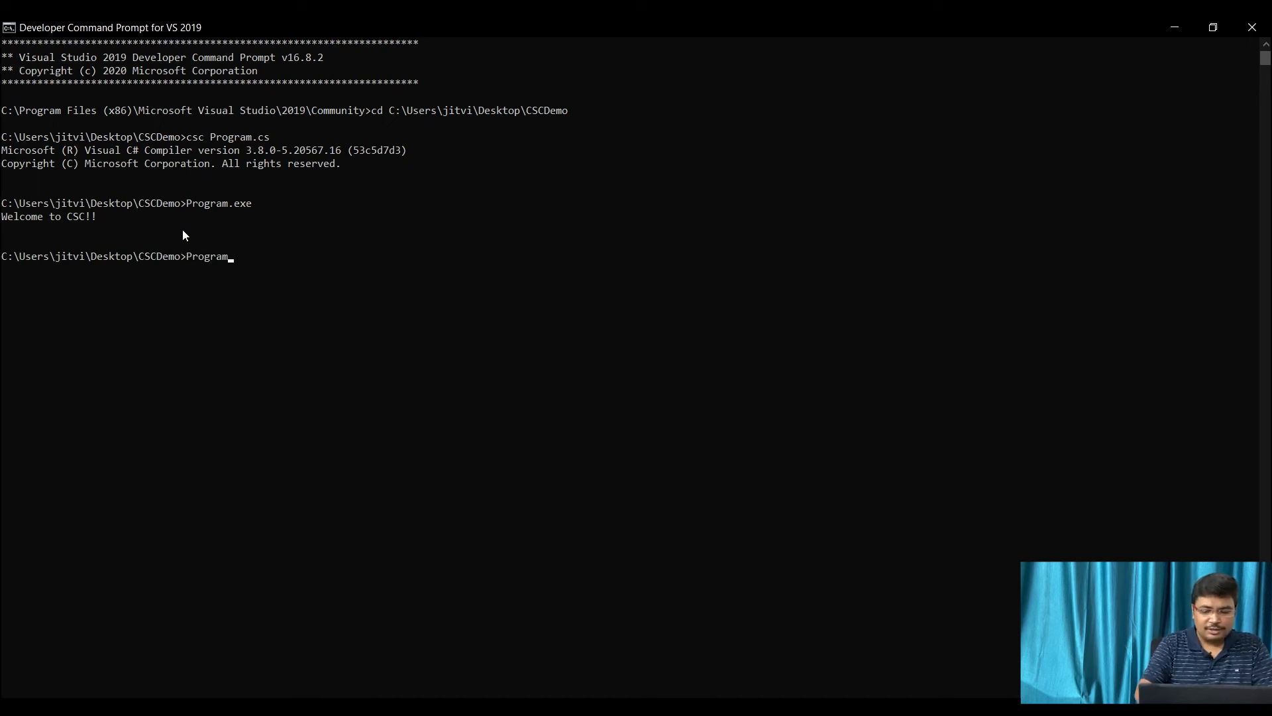
key(Return)
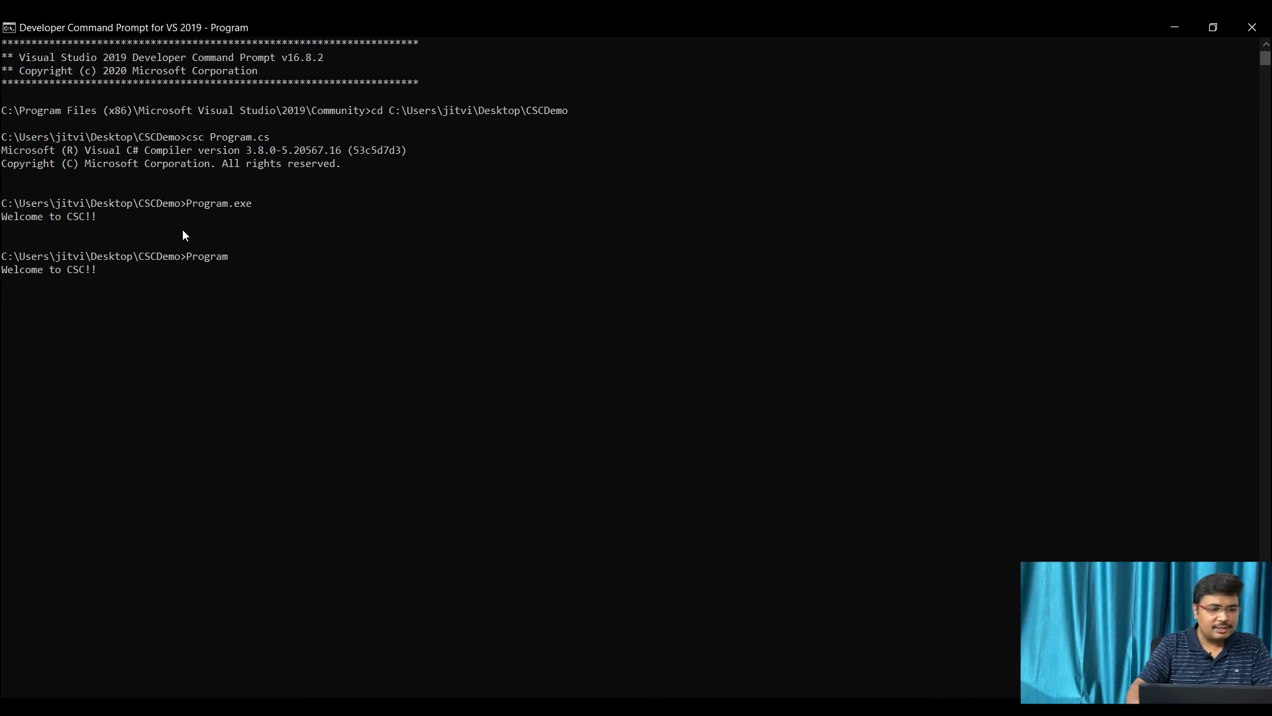